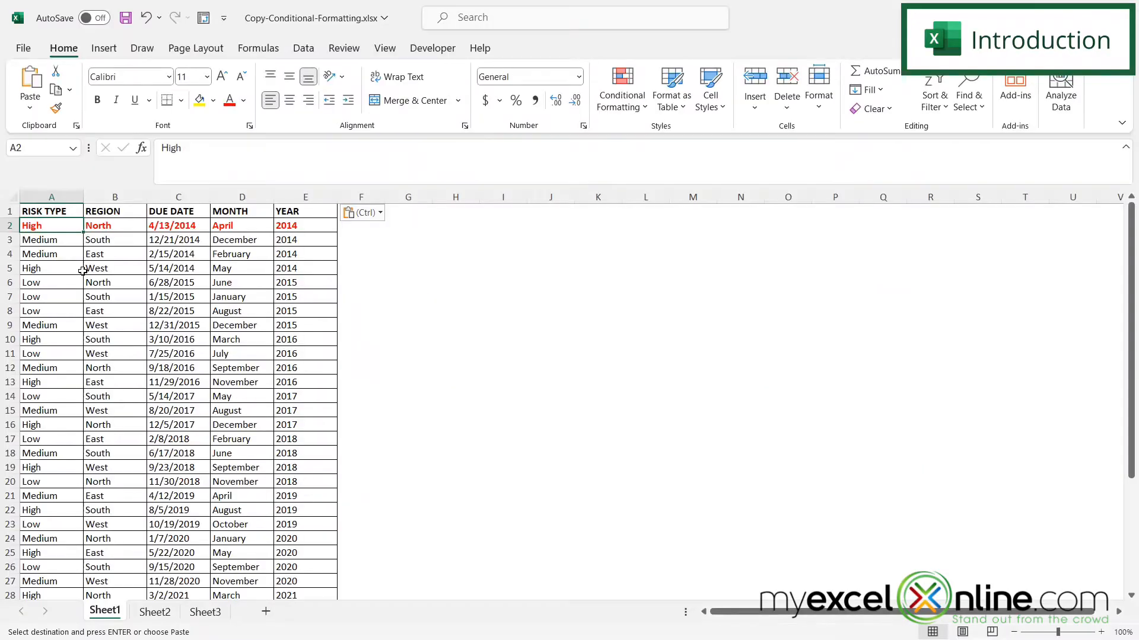
mouse_move(81, 255)
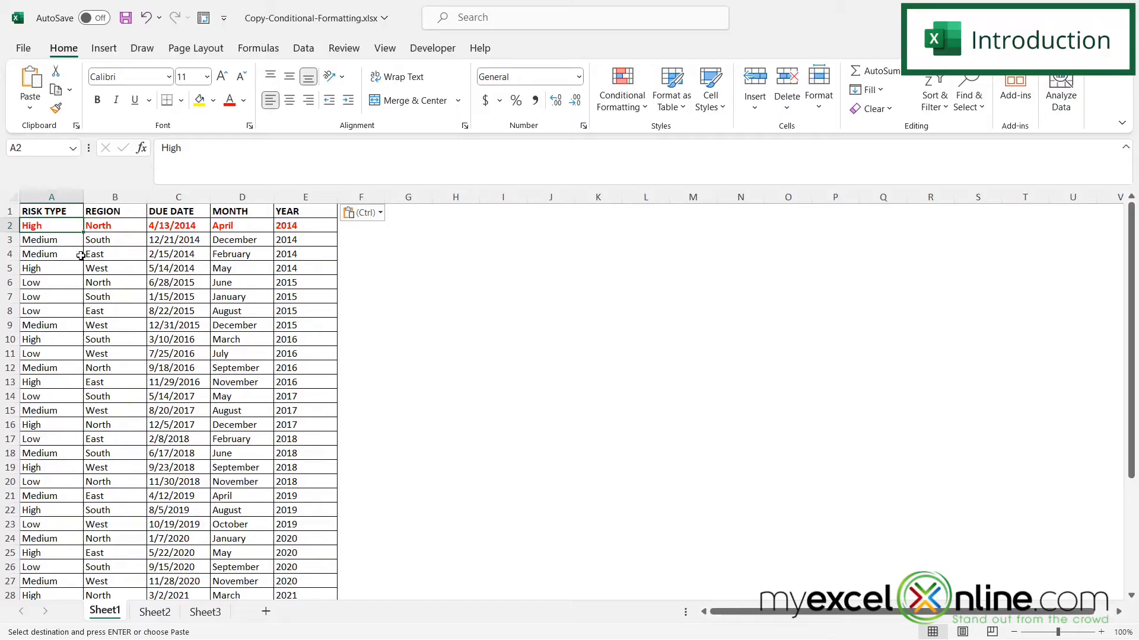
mouse_move(62, 240)
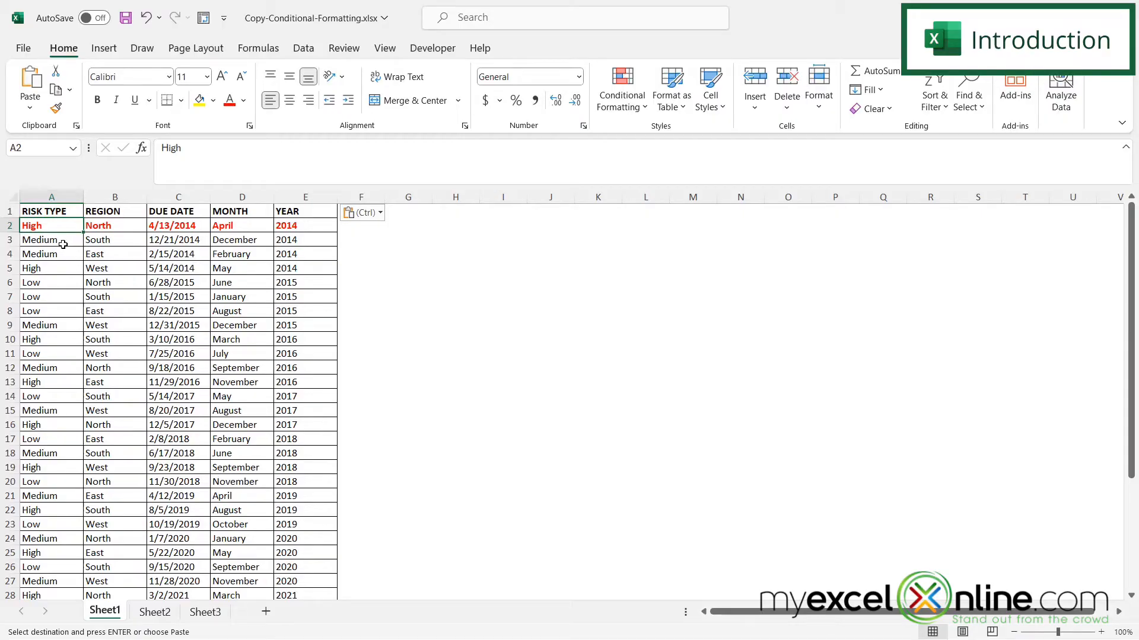
mouse_move(56, 109)
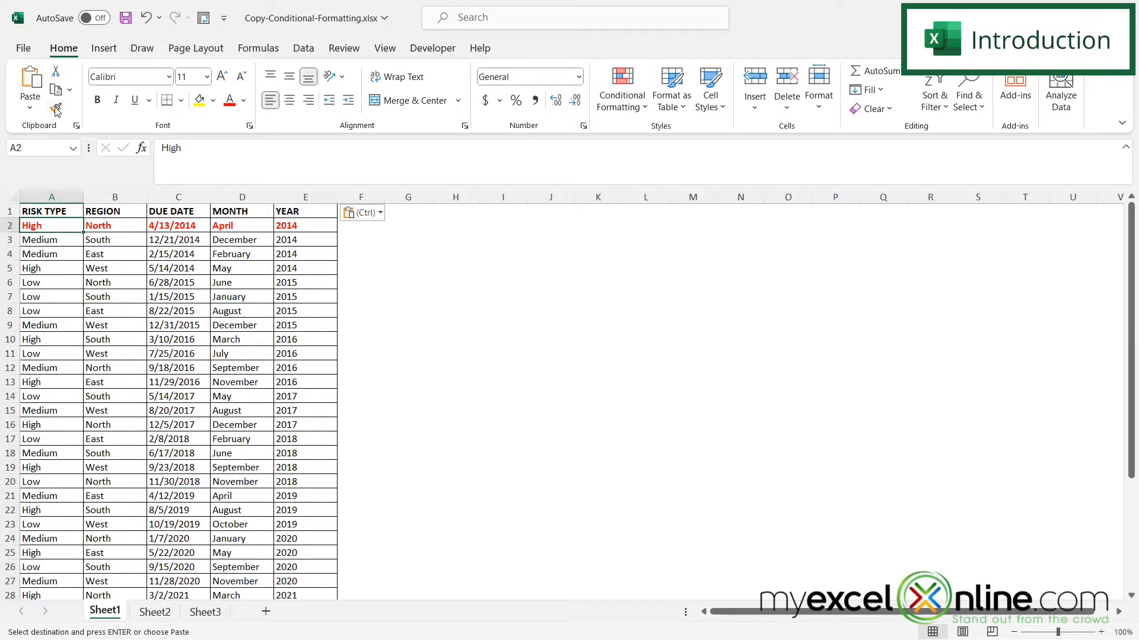
mouse_move(56, 107)
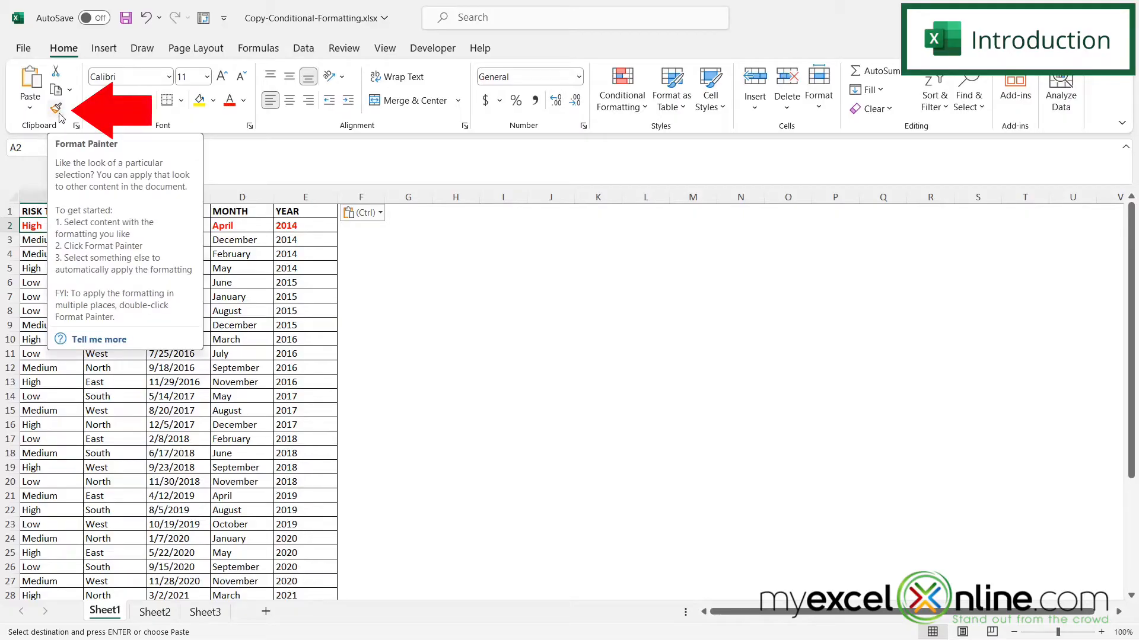
Step: Browse the three sheets and review row 2's existing conditional formatting rule on Sheet1
left_click(154, 612)
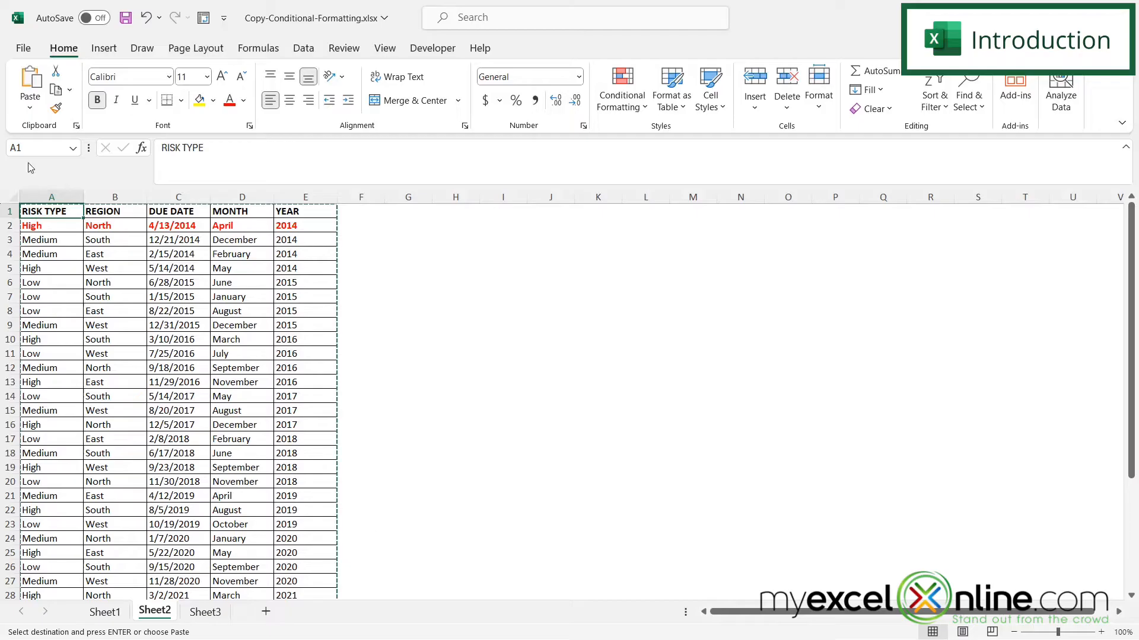
left_click(30, 108)
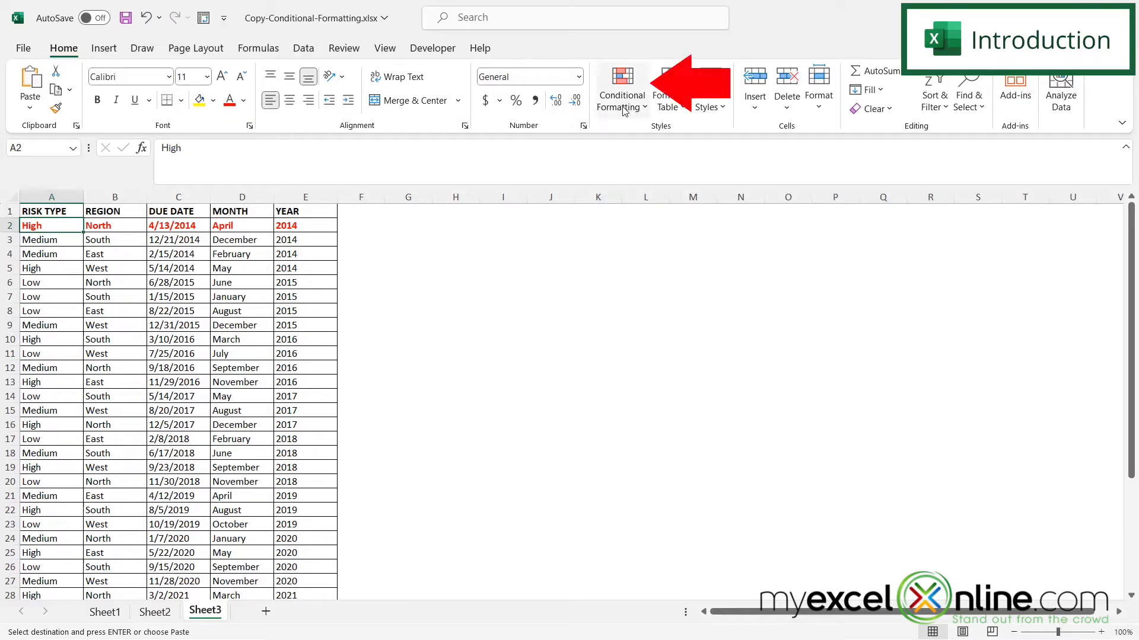
mouse_move(621, 90)
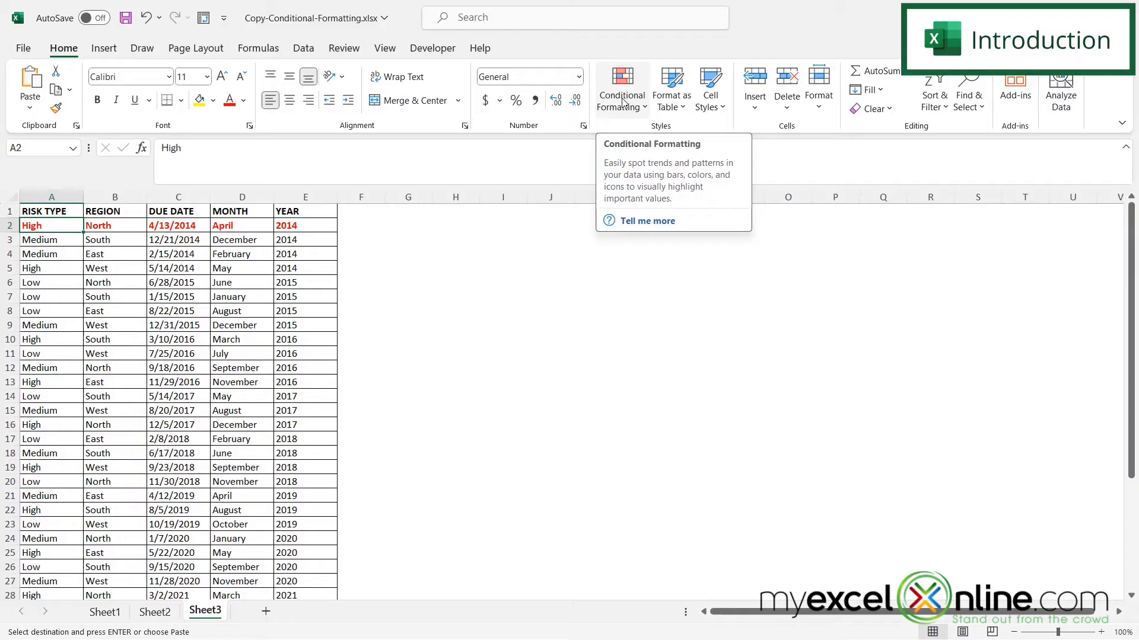
left_click(104, 612)
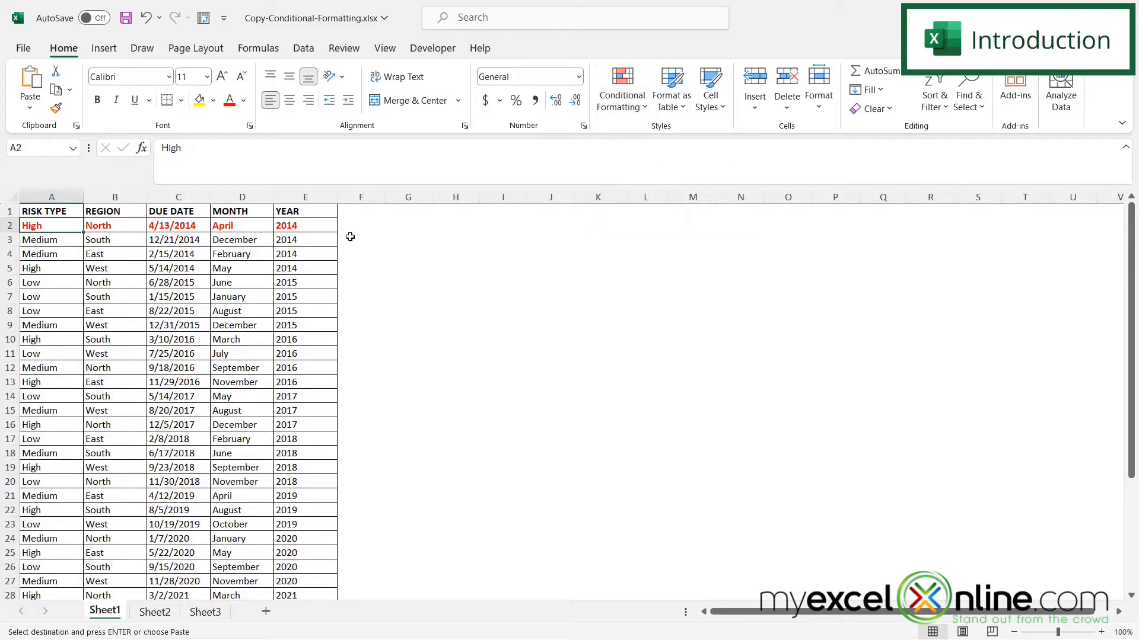
mouse_move(375, 344)
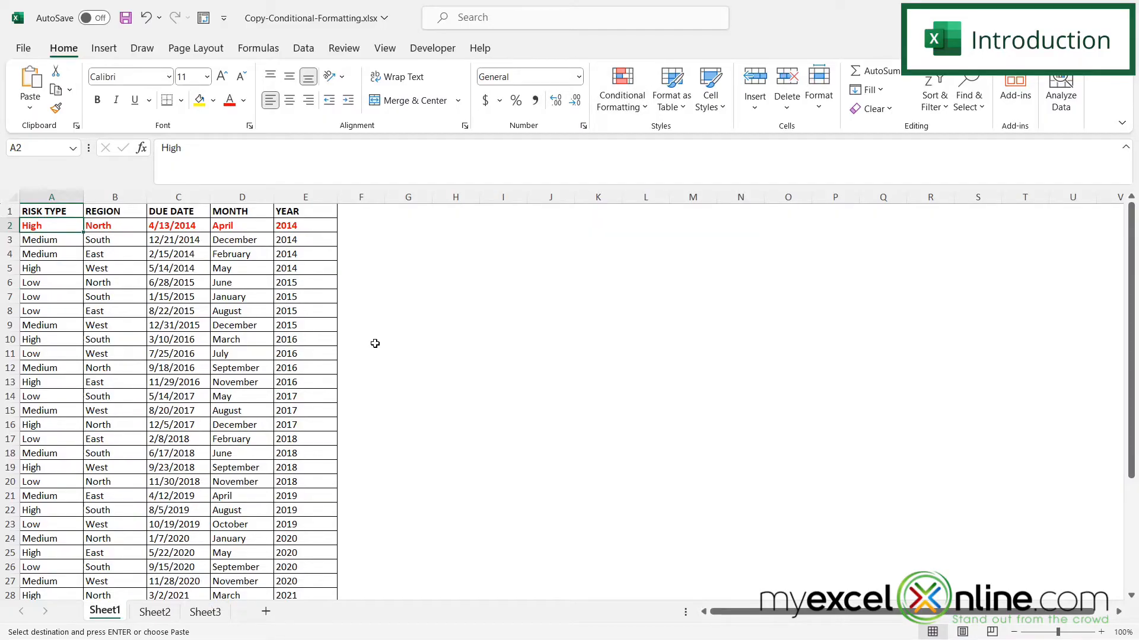
left_click_drag(31, 225, 114, 226)
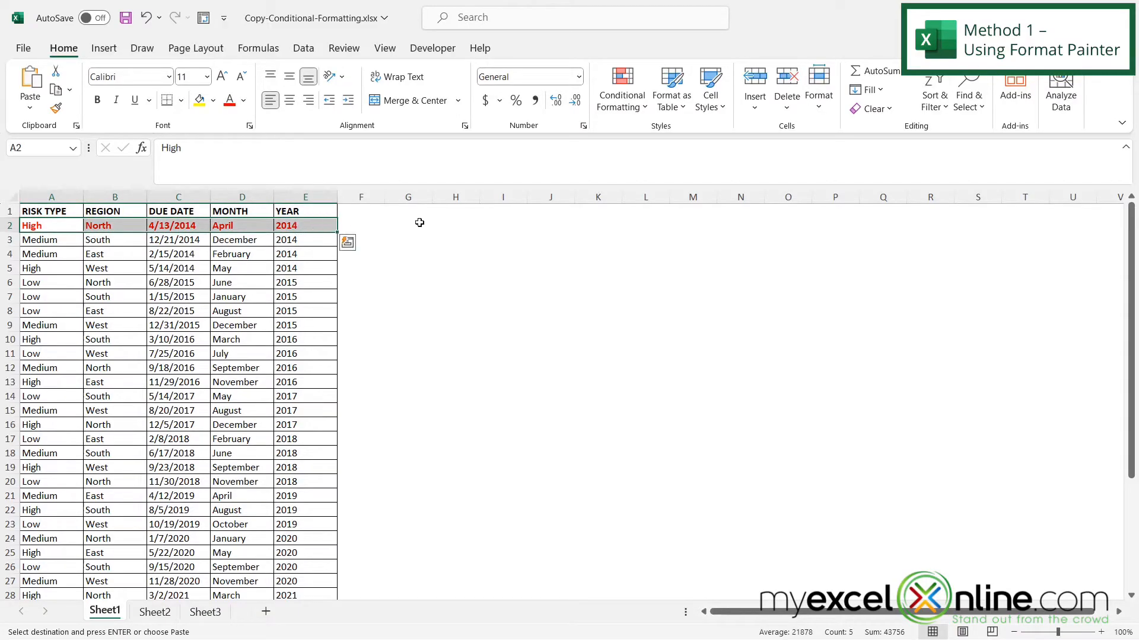
mouse_move(621, 91)
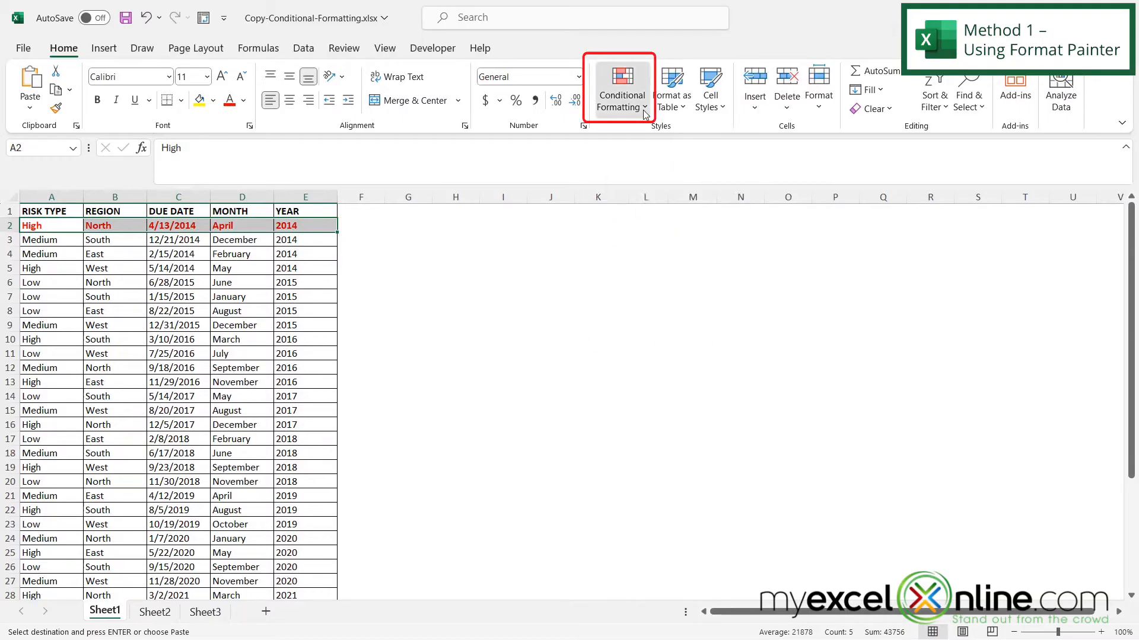
left_click(621, 88)
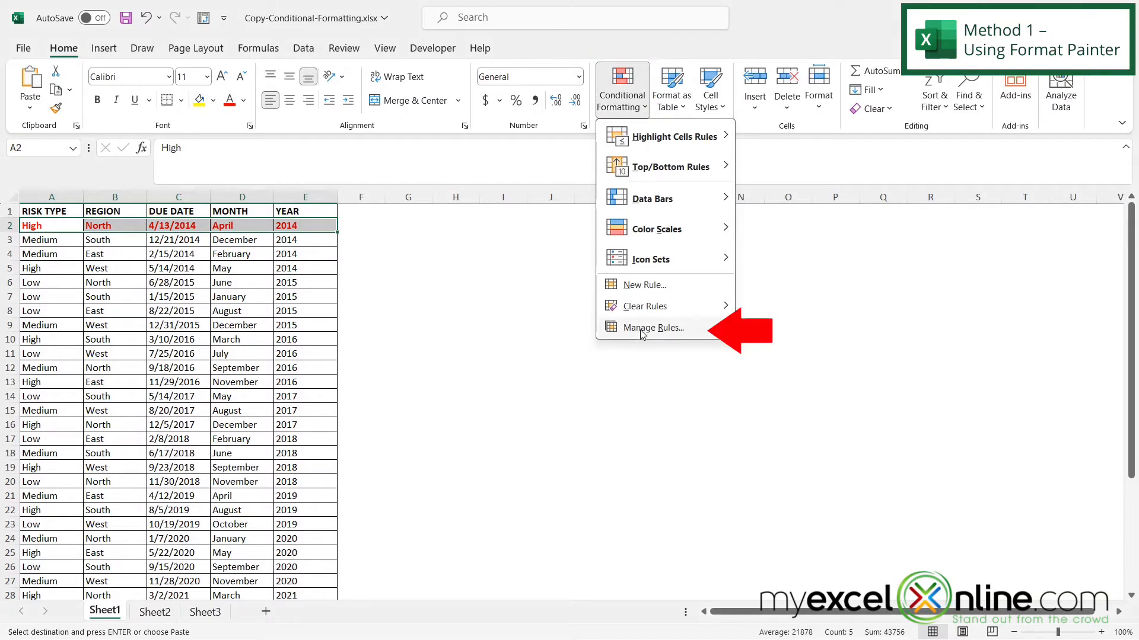
left_click(651, 328)
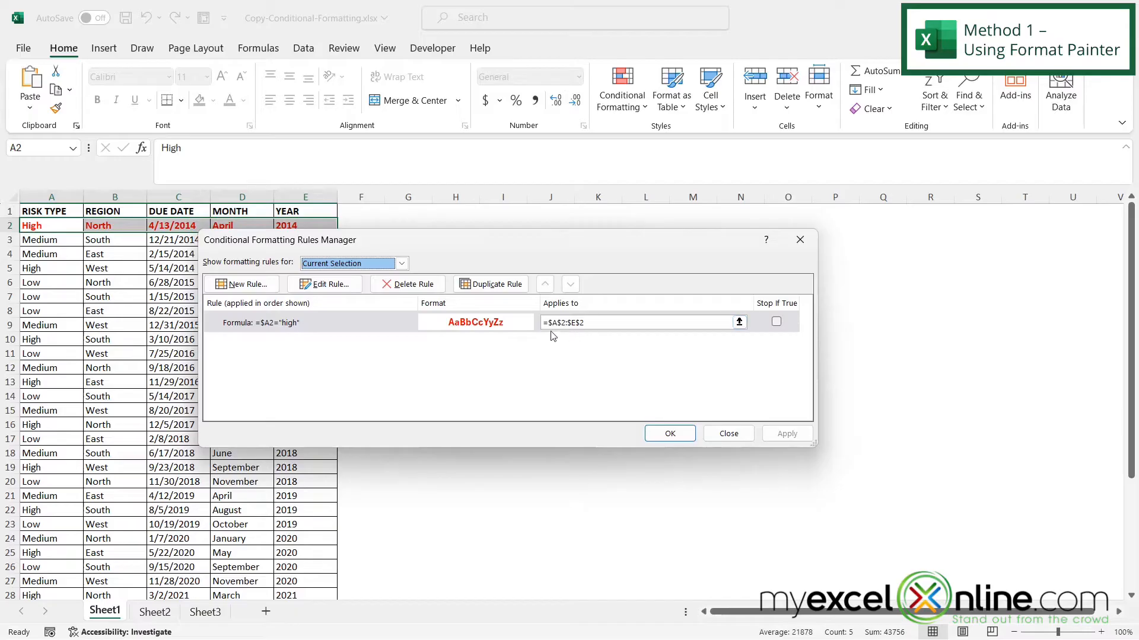
mouse_move(727, 434)
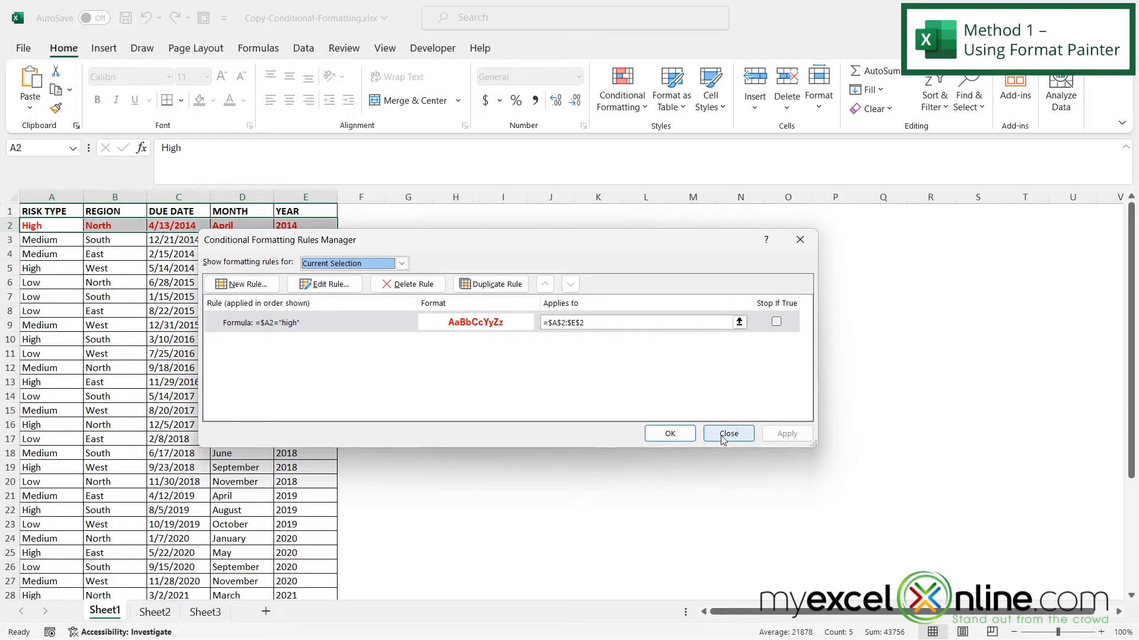
left_click(727, 434)
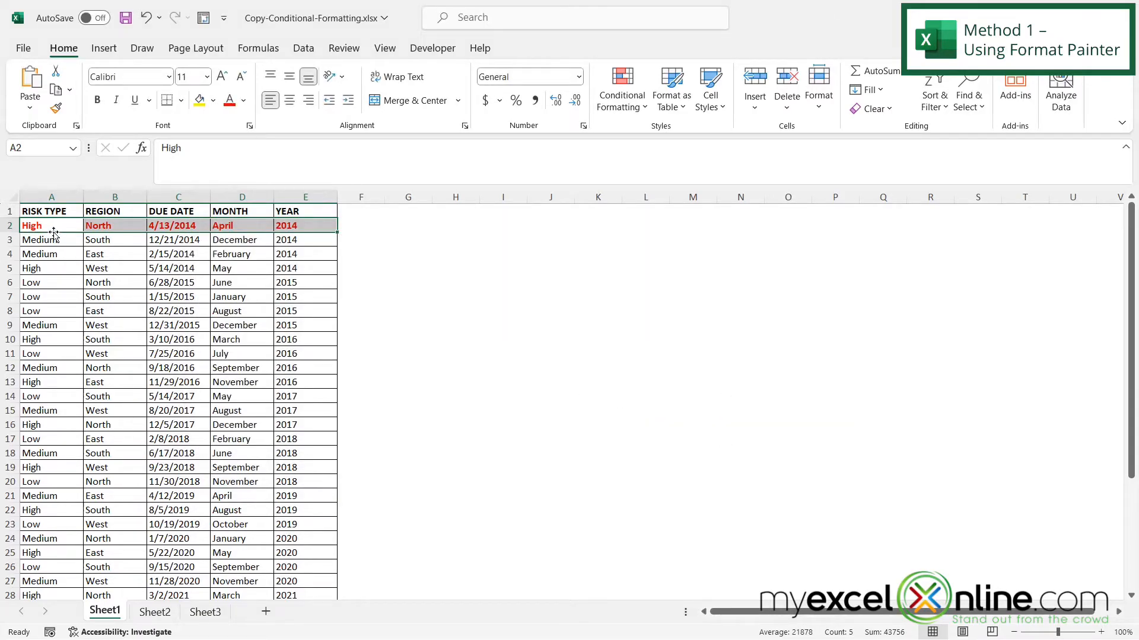
Step: Format-paint row 2's red High-risk formatting over Sheet1's remaining table rows
left_click_drag(51, 225, 304, 225)
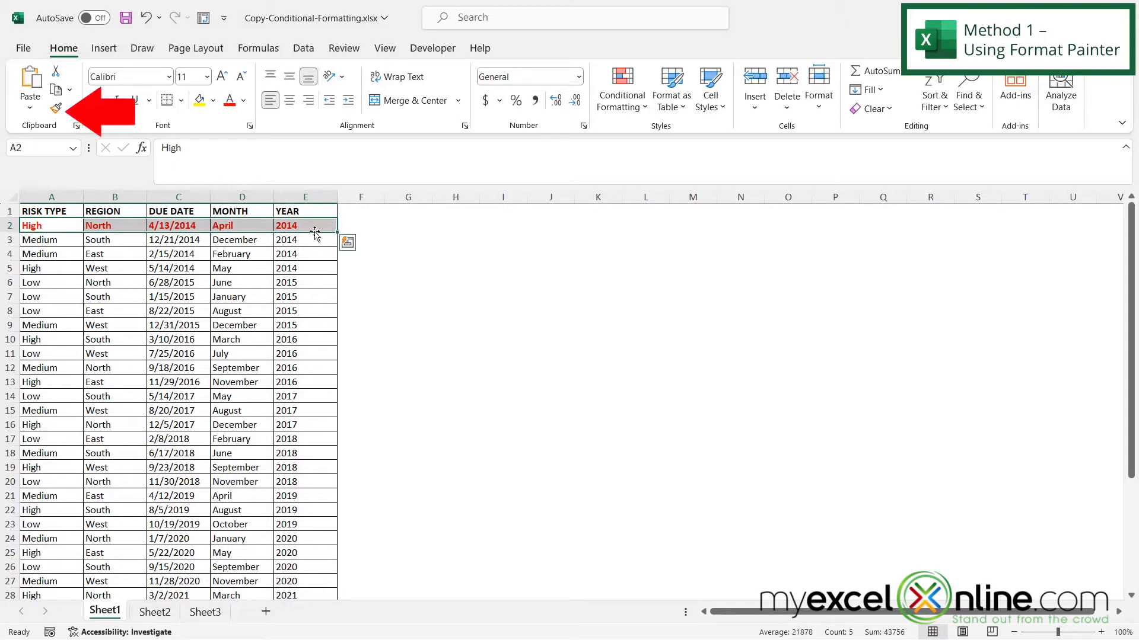
mouse_move(57, 109)
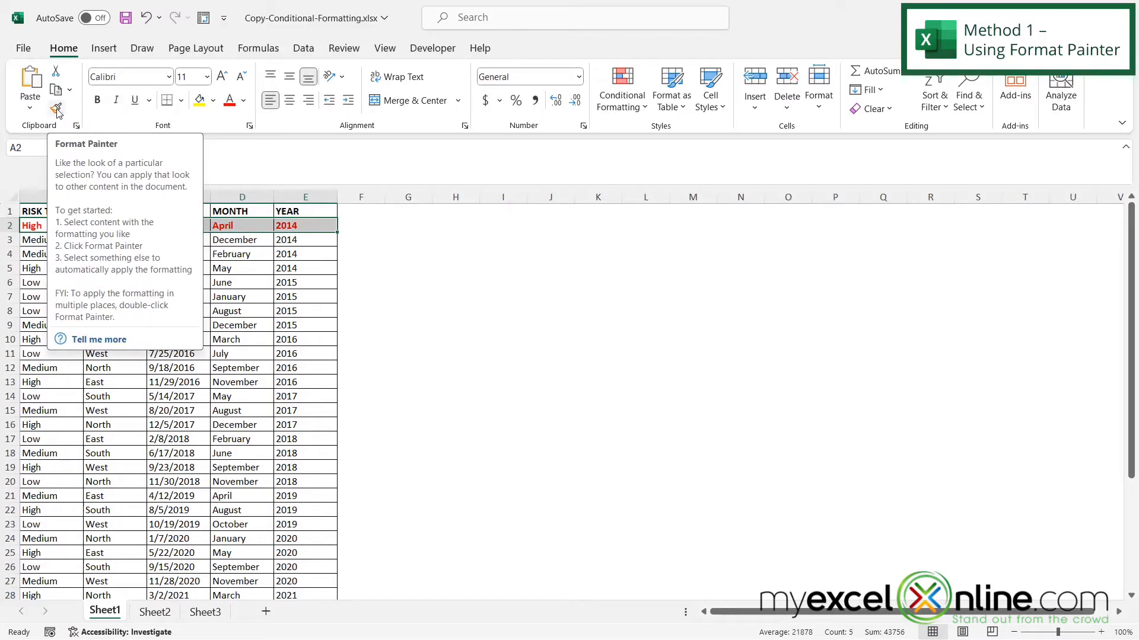
left_click(56, 107)
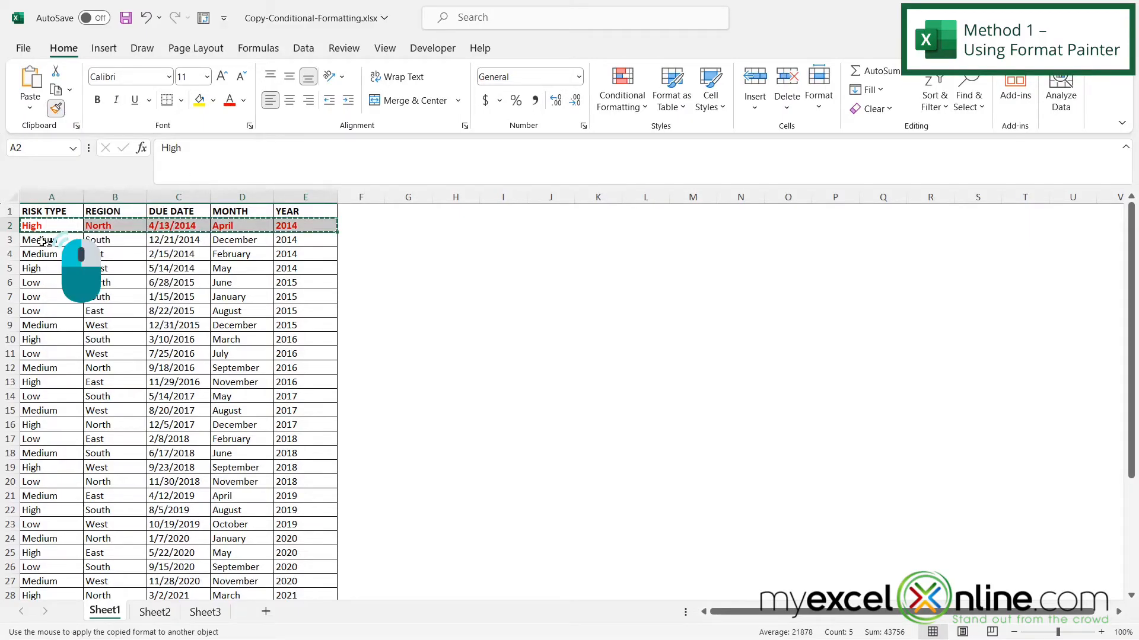
left_click(51, 239)
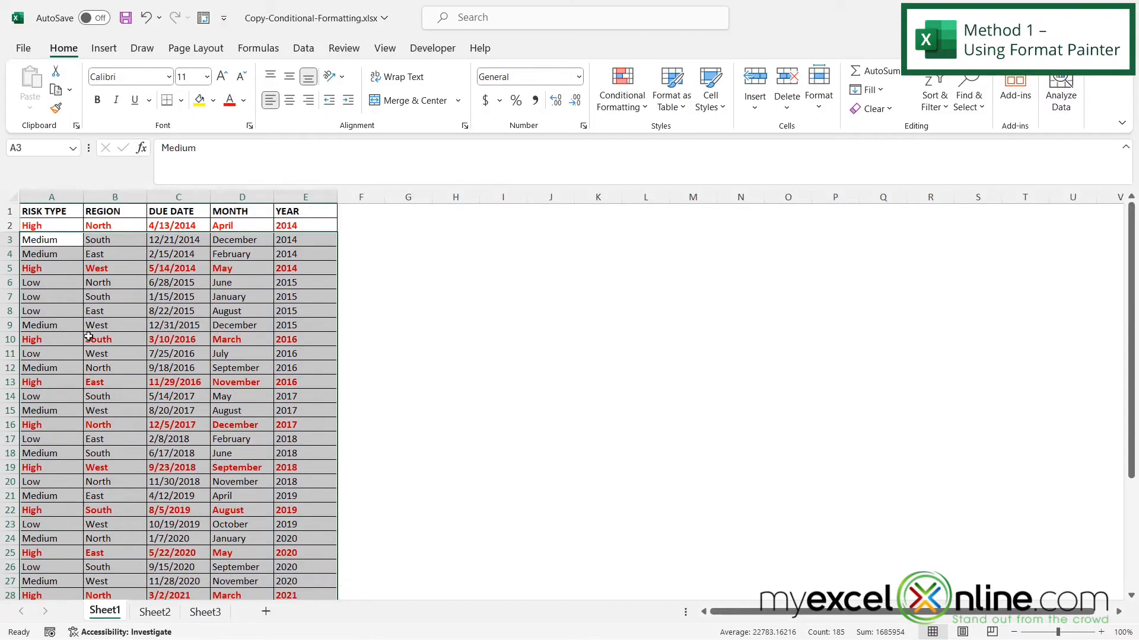
left_click(31, 282)
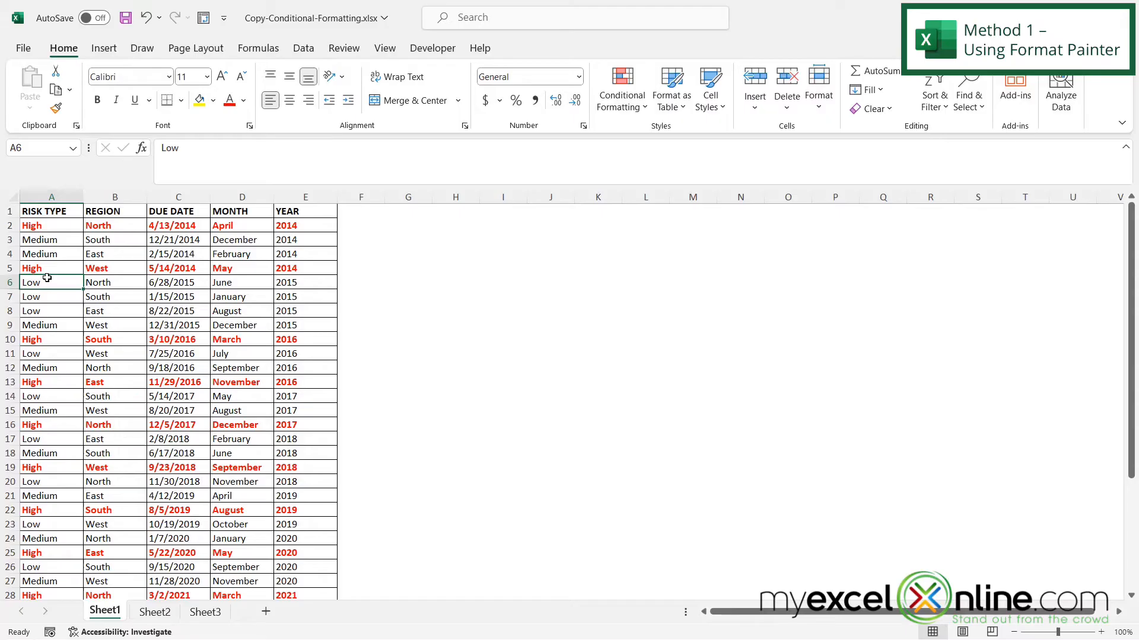
mouse_move(296, 342)
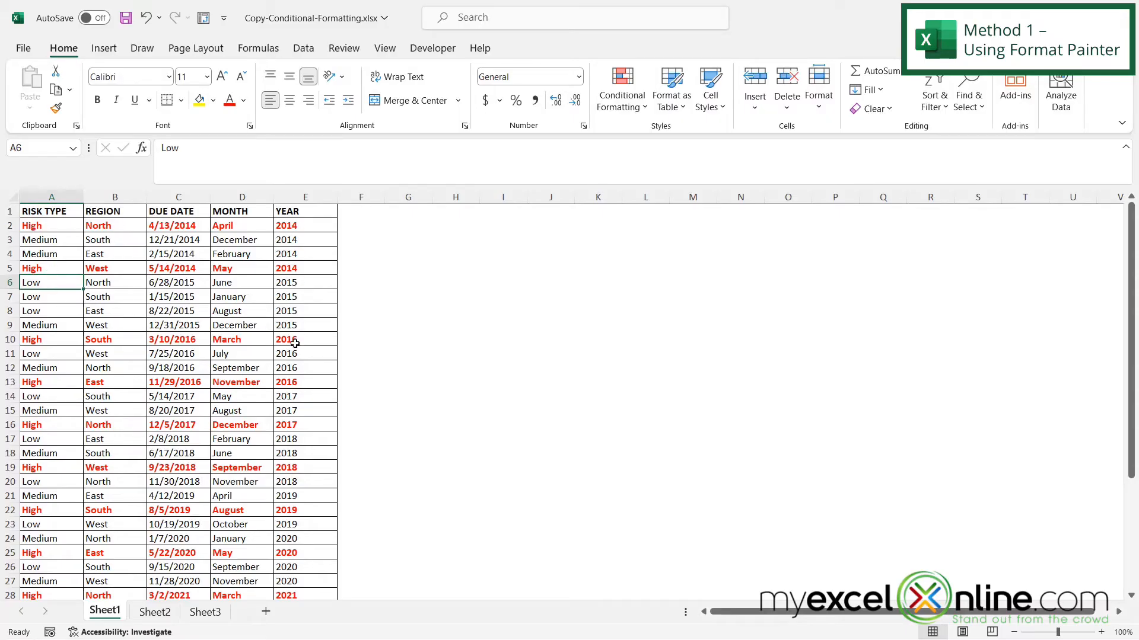
mouse_move(48, 296)
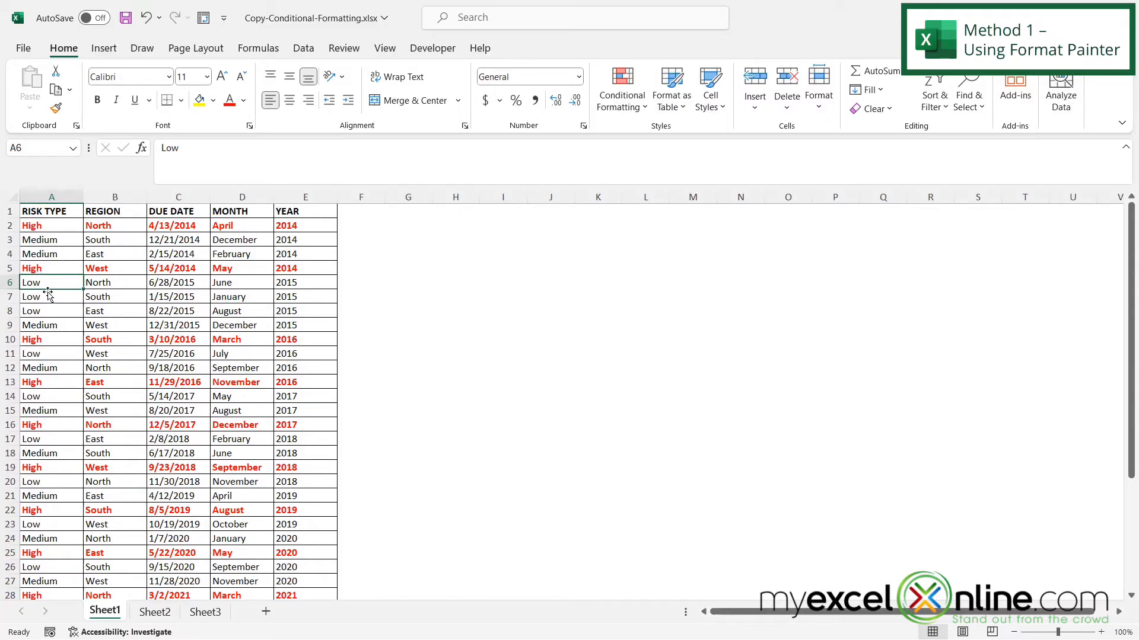
left_click(153, 611)
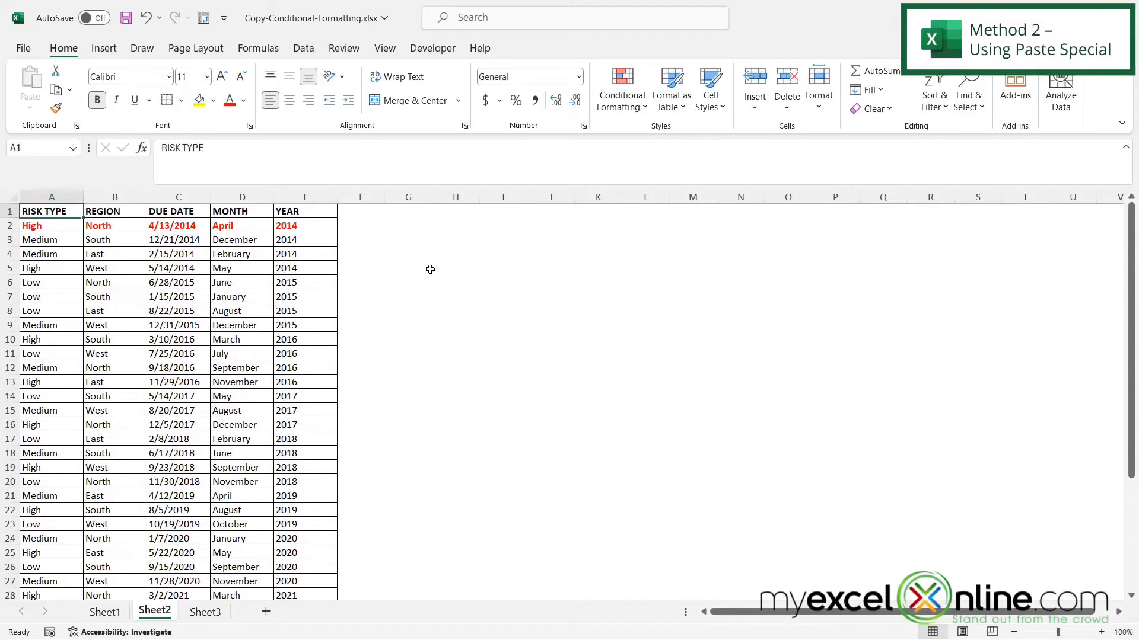
Step: Copy the red row A2:E2 on Sheet2 and bring up paste choices for rows 3–39
left_click(31, 226)
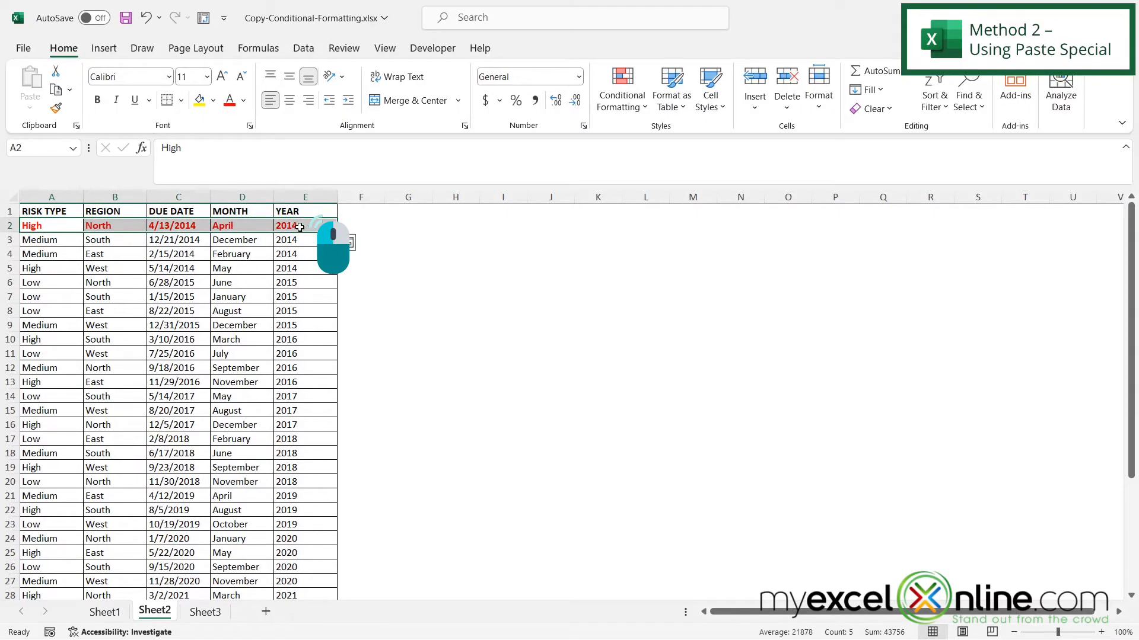
right_click(298, 227)
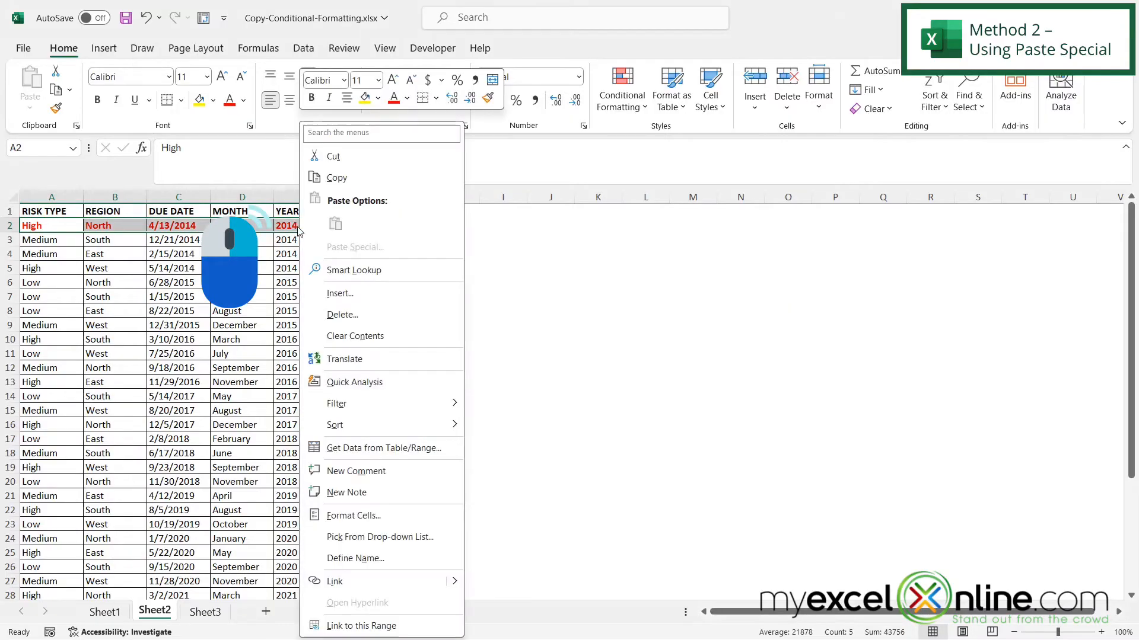
left_click(336, 177)
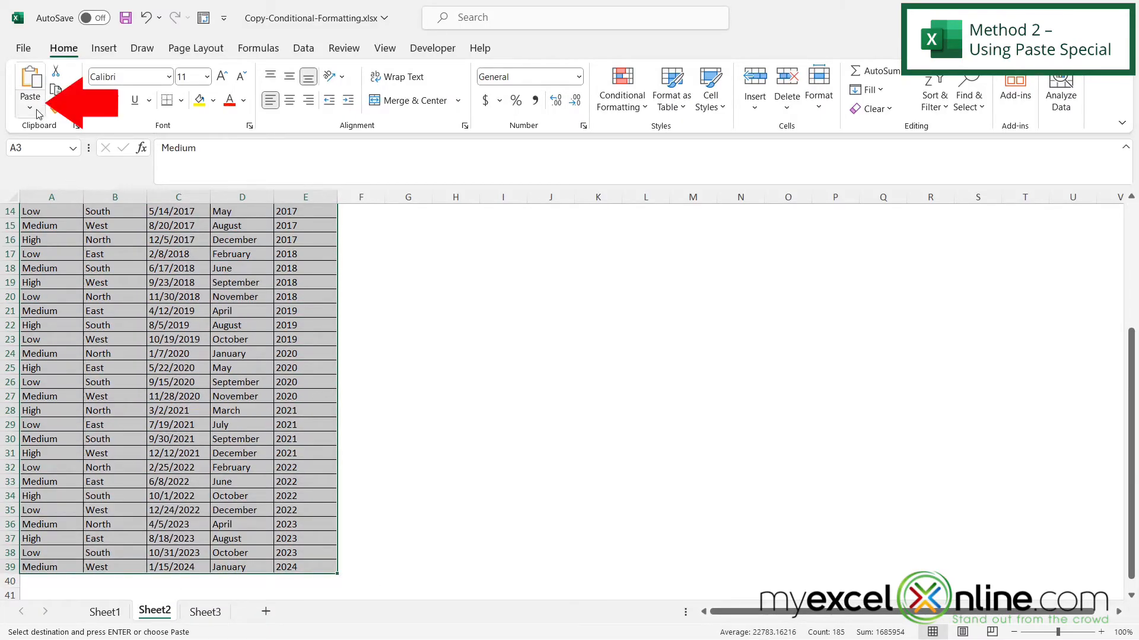
left_click(29, 107)
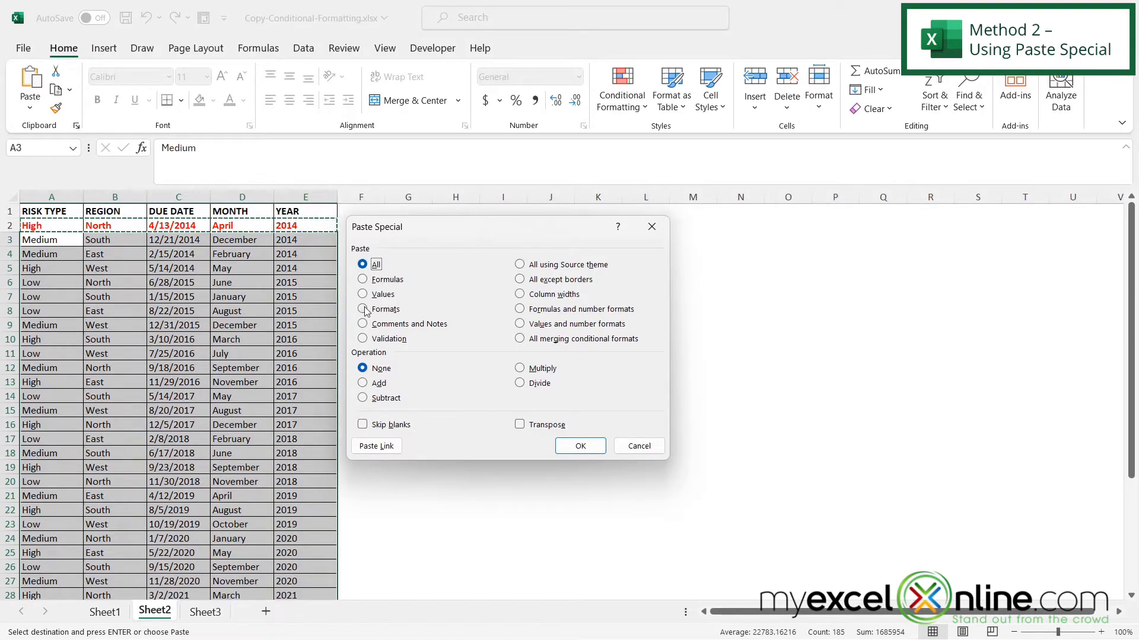
Step: Paste only the formats from row 2 onto Sheet2's rows 3–39
left_click(362, 308)
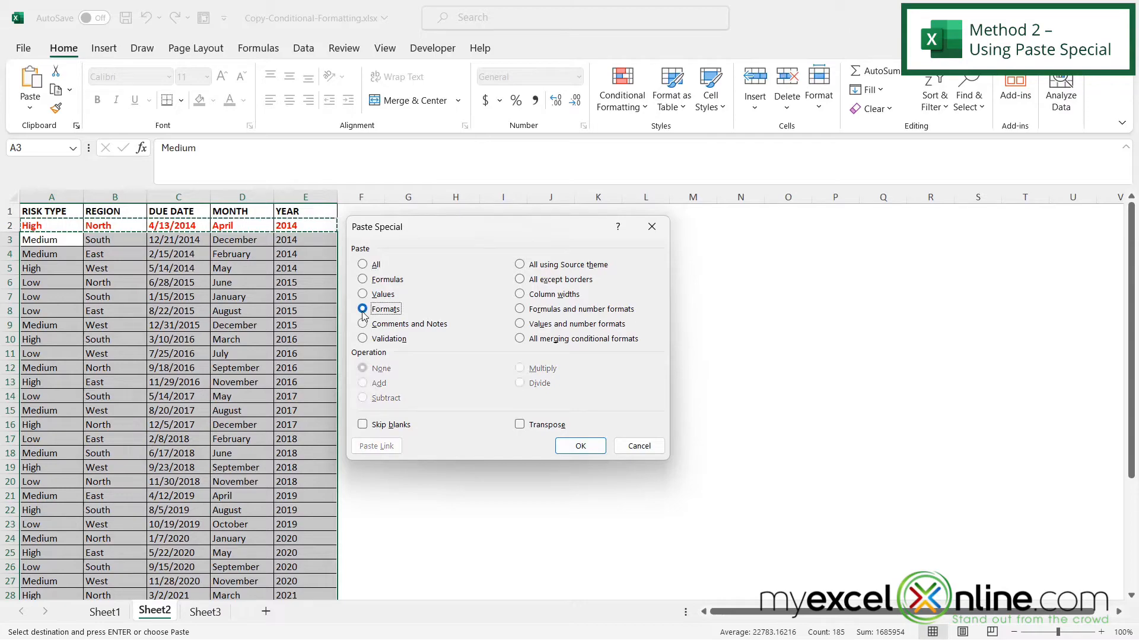
mouse_move(579, 445)
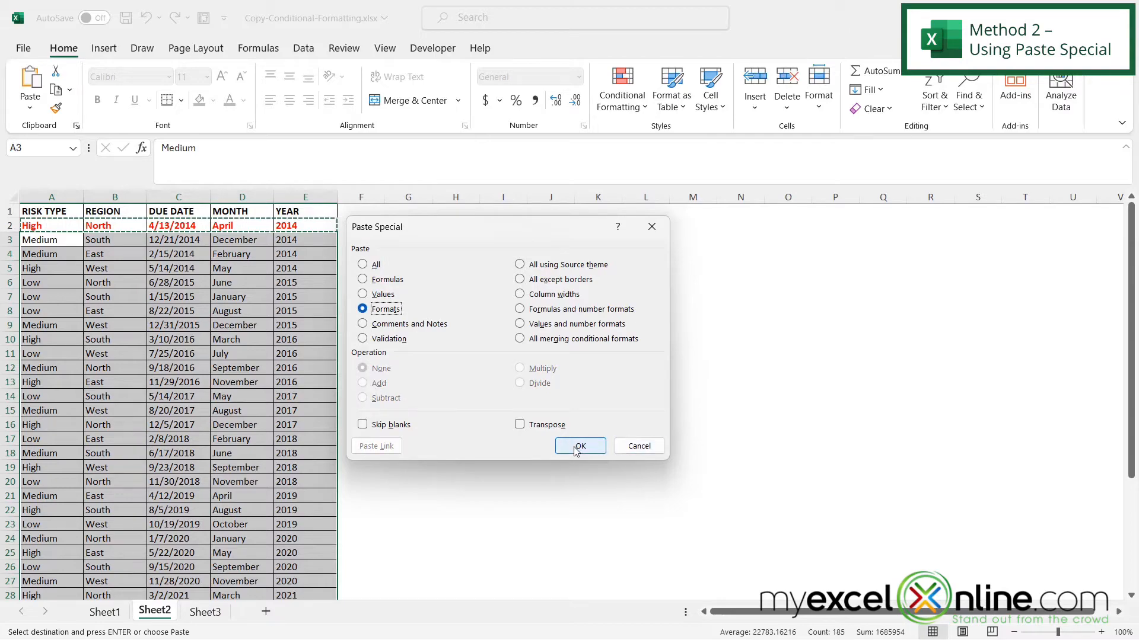
left_click(578, 445)
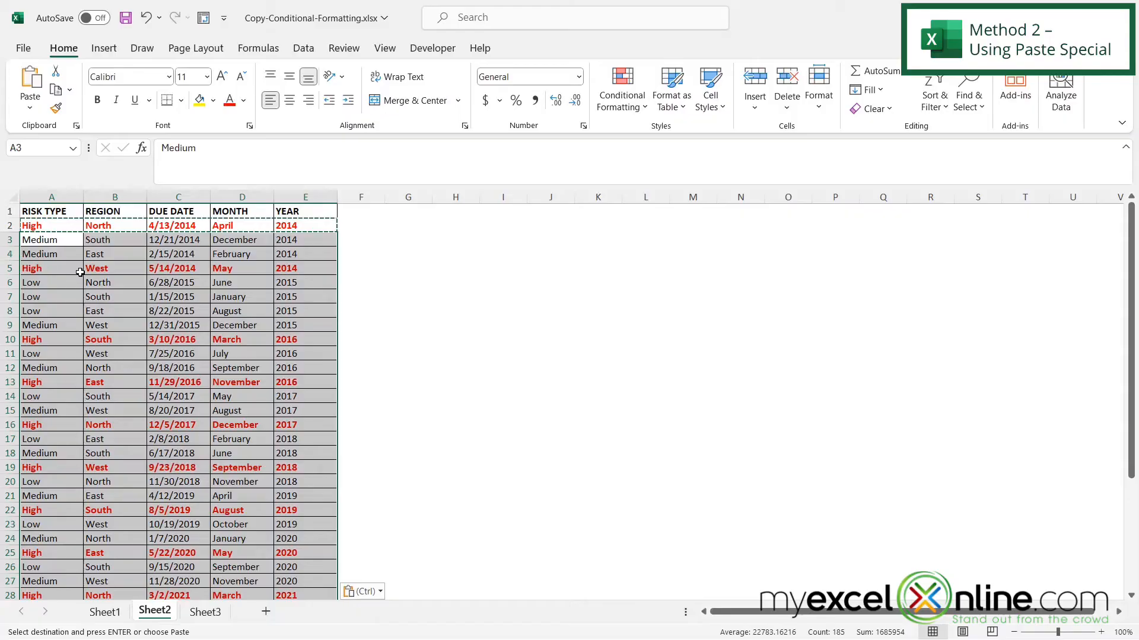
mouse_move(326, 370)
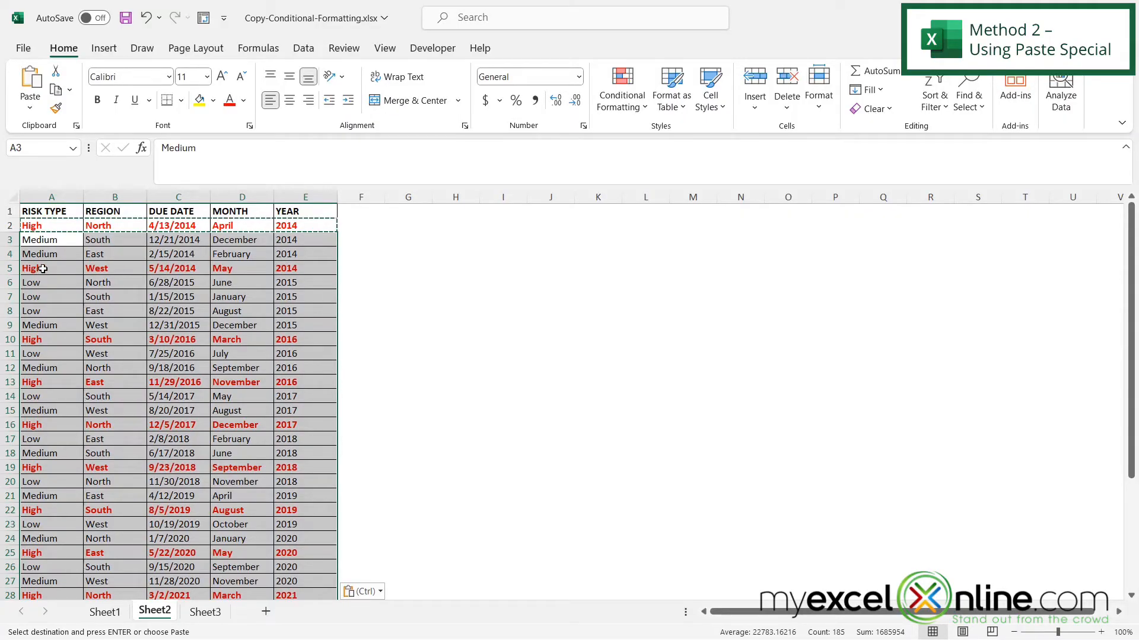
mouse_move(42, 269)
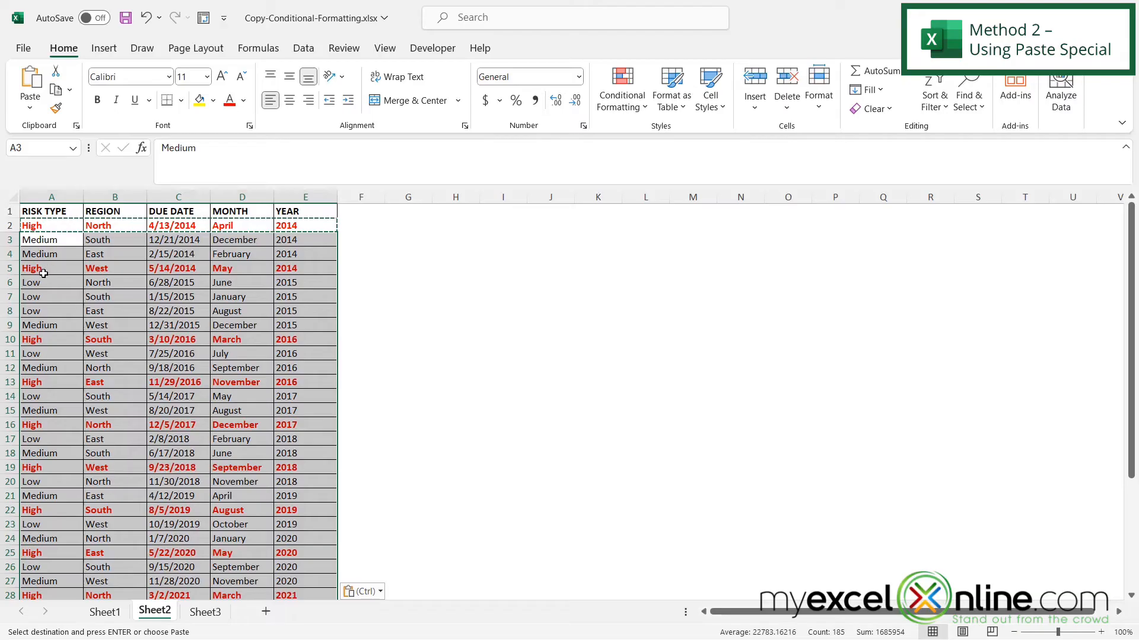
left_click(205, 611)
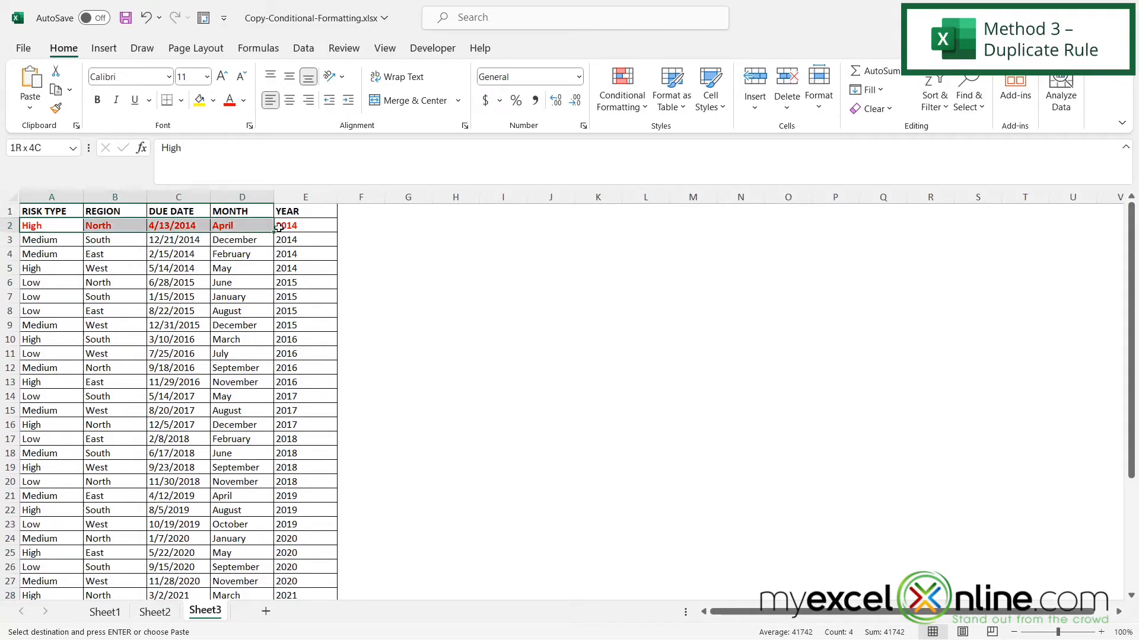
Step: Duplicate the High-row rule and set the copy's Applies to range to =$A$3:$E$39
left_click(304, 225)
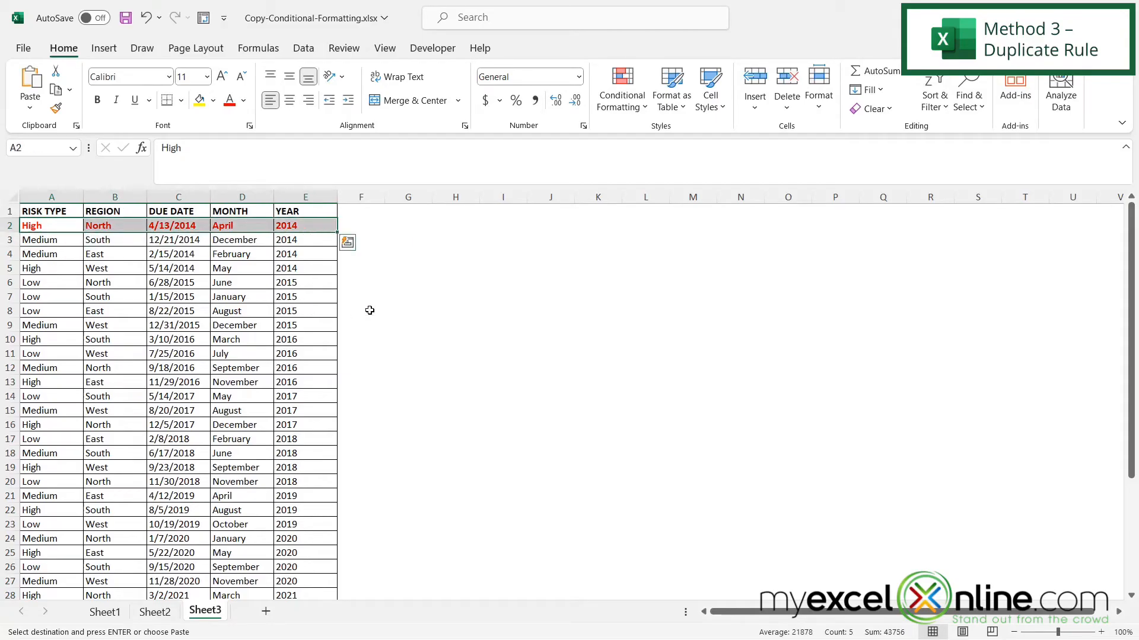
left_click(621, 88)
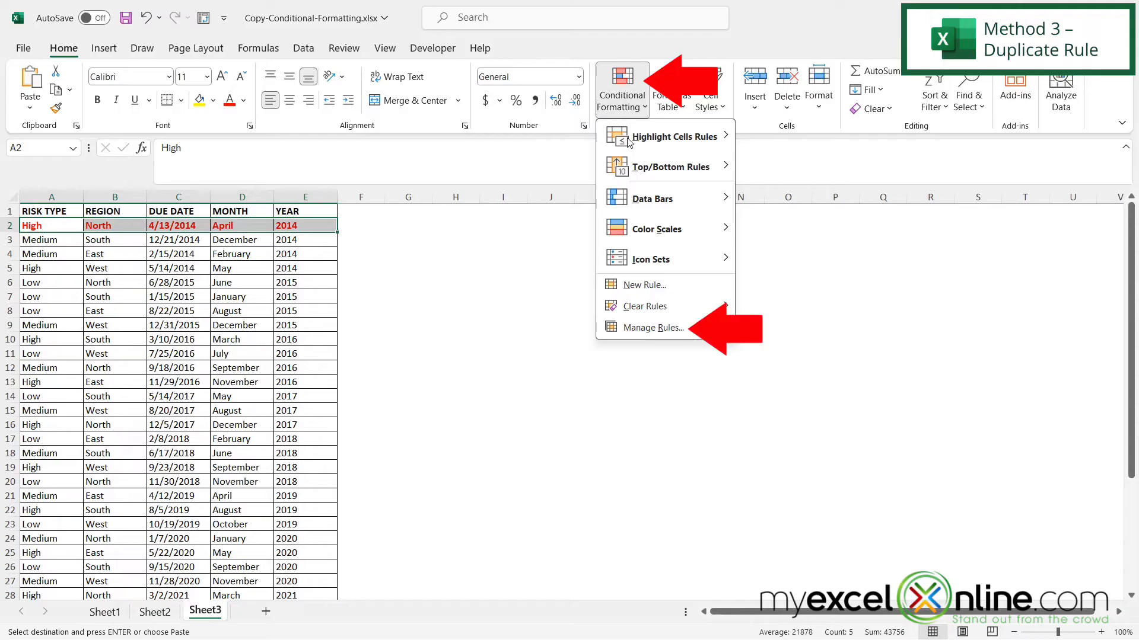
left_click(651, 327)
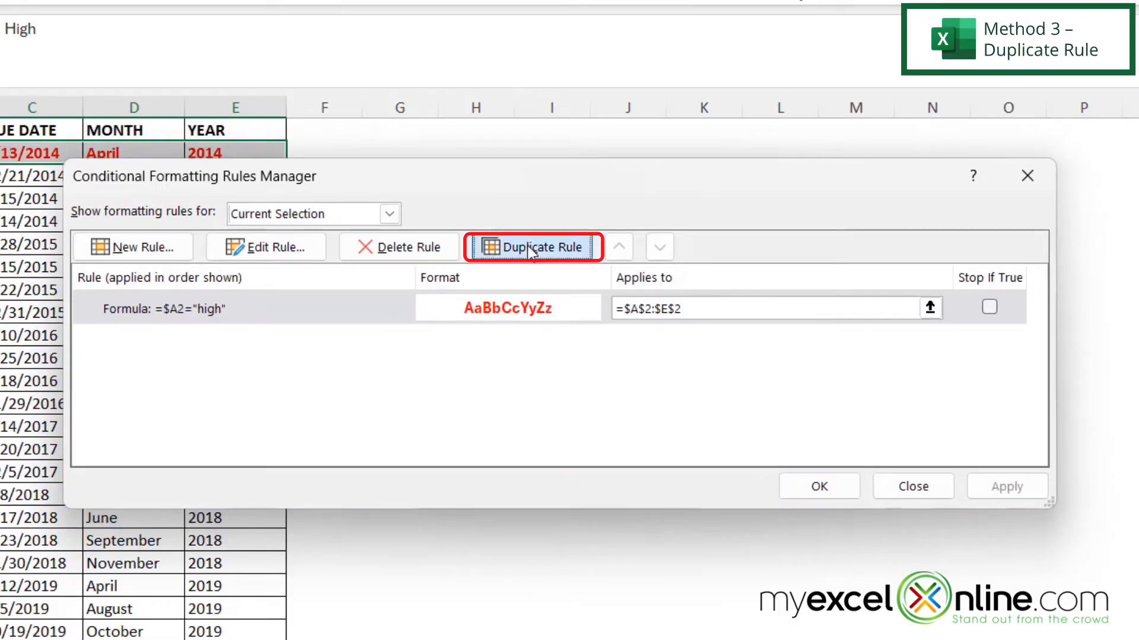
left_click(532, 246)
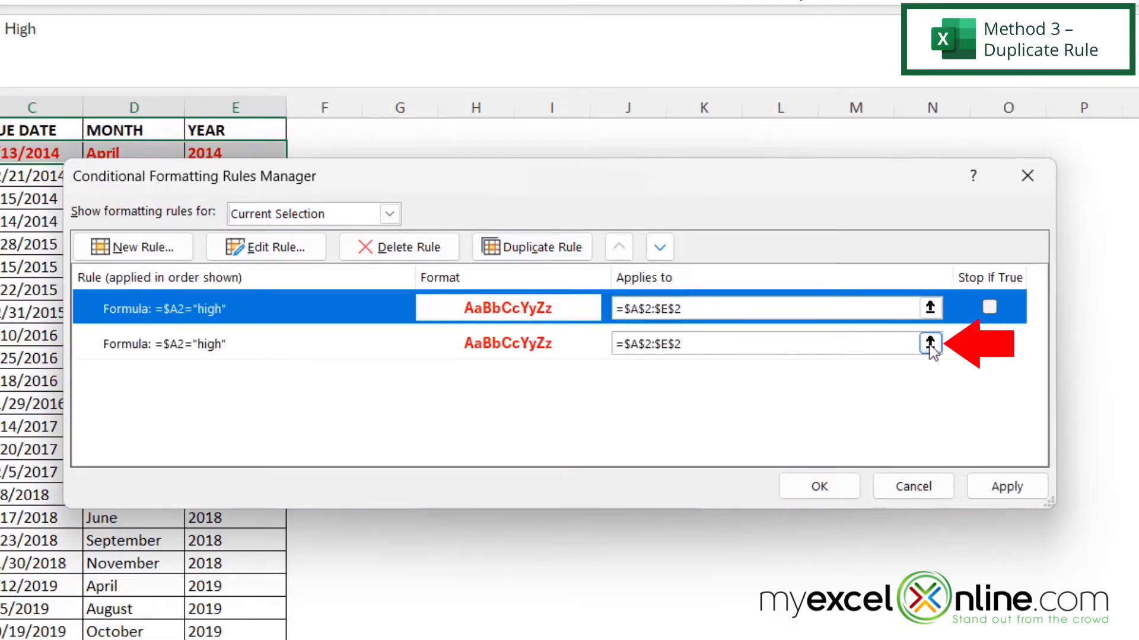
left_click(931, 343)
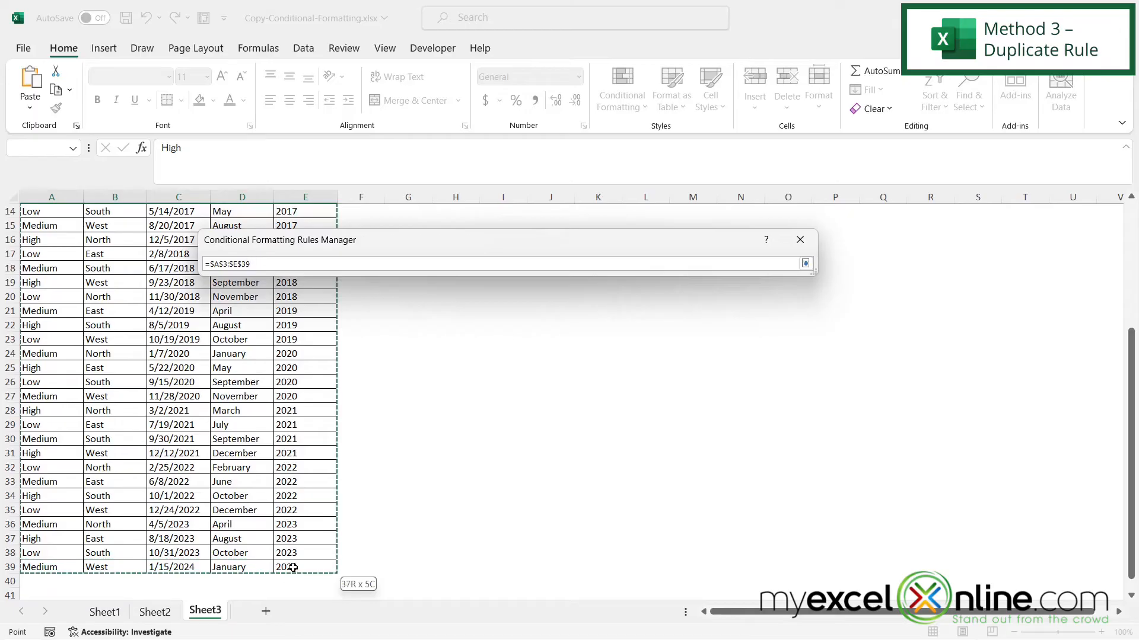
left_click(496, 284)
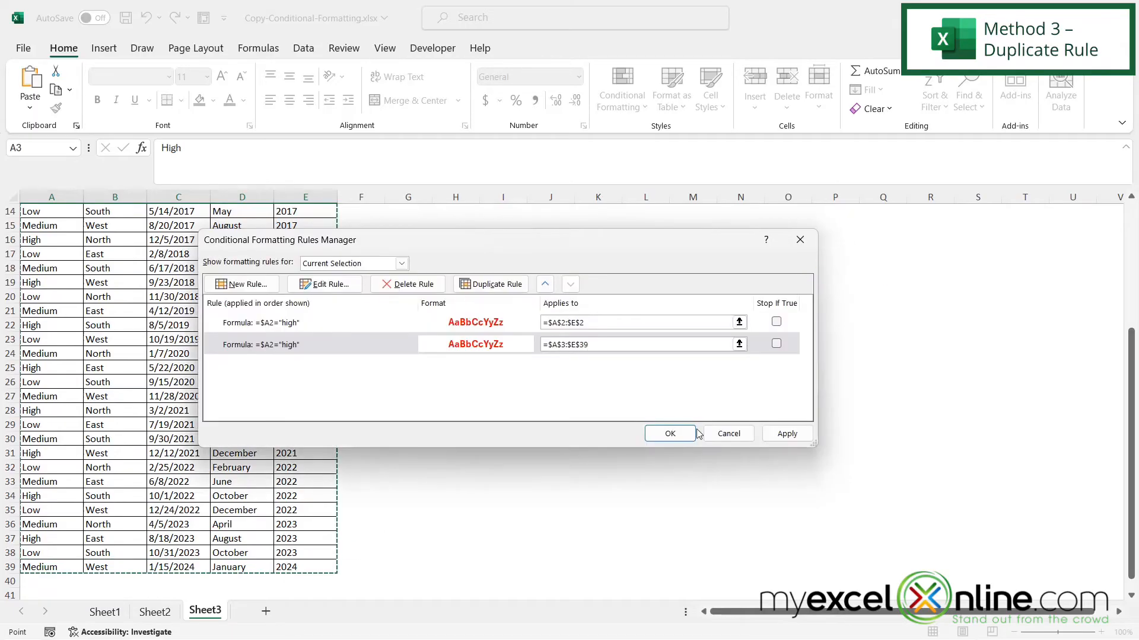
left_click(669, 433)
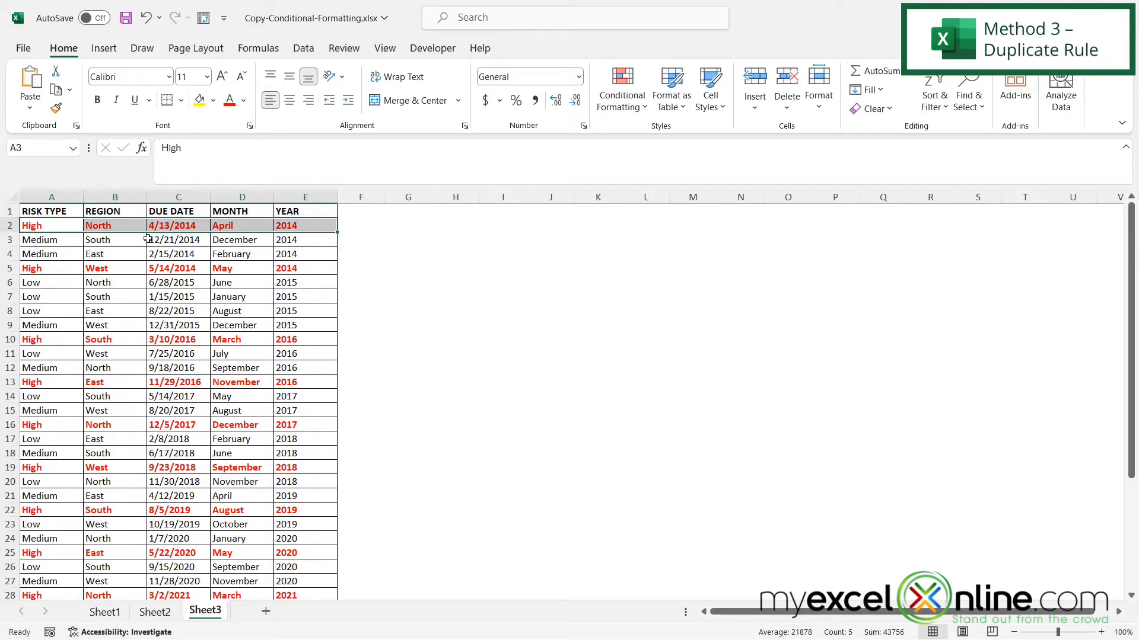
Step: Undo the duplicated rule and change the original rule's range to A2:E39
key("ctrl+z")
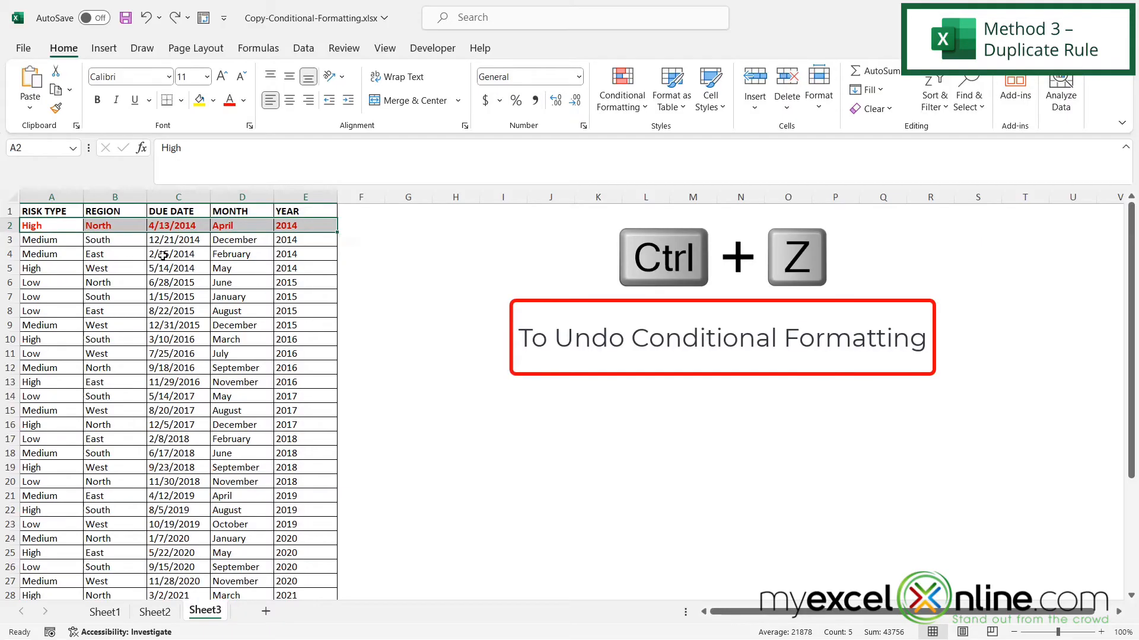
left_click(621, 89)
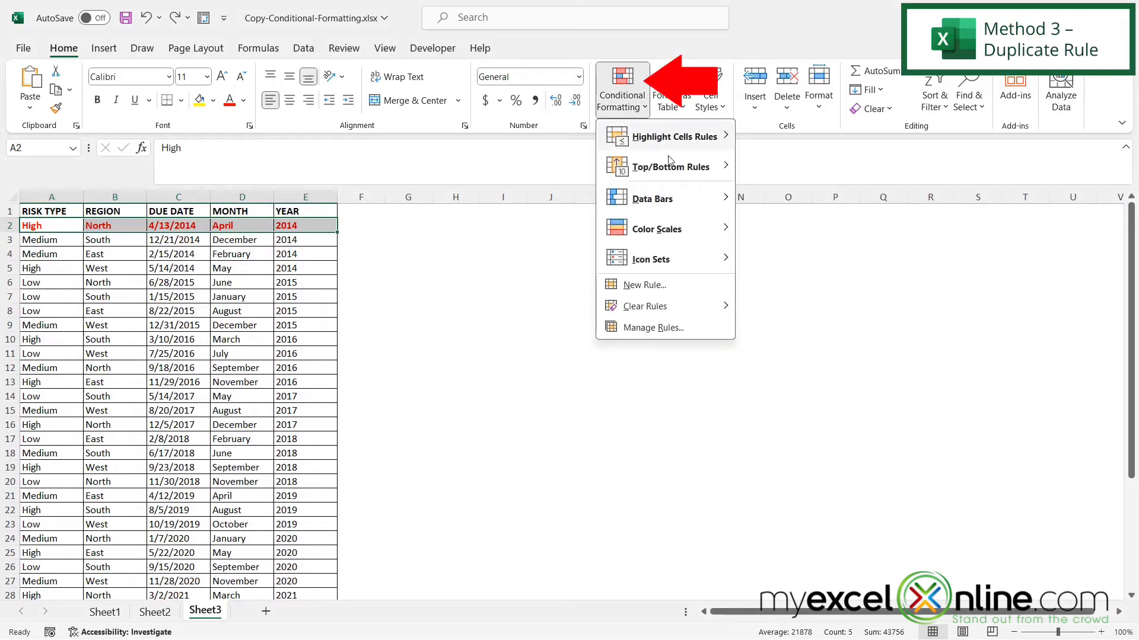
left_click(649, 327)
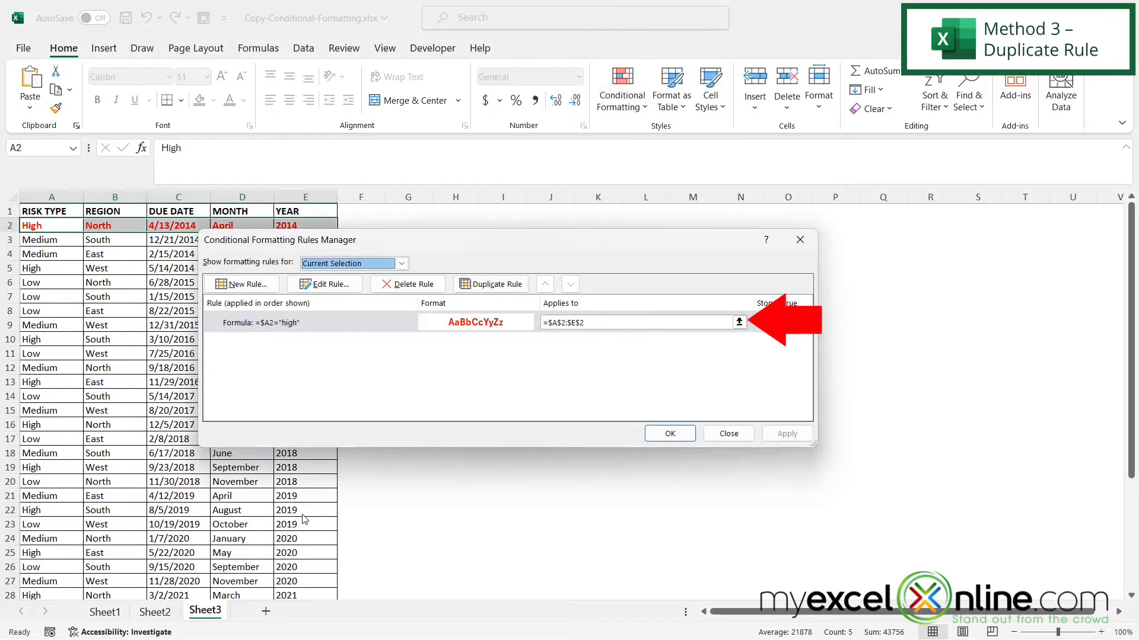
left_click(740, 321)
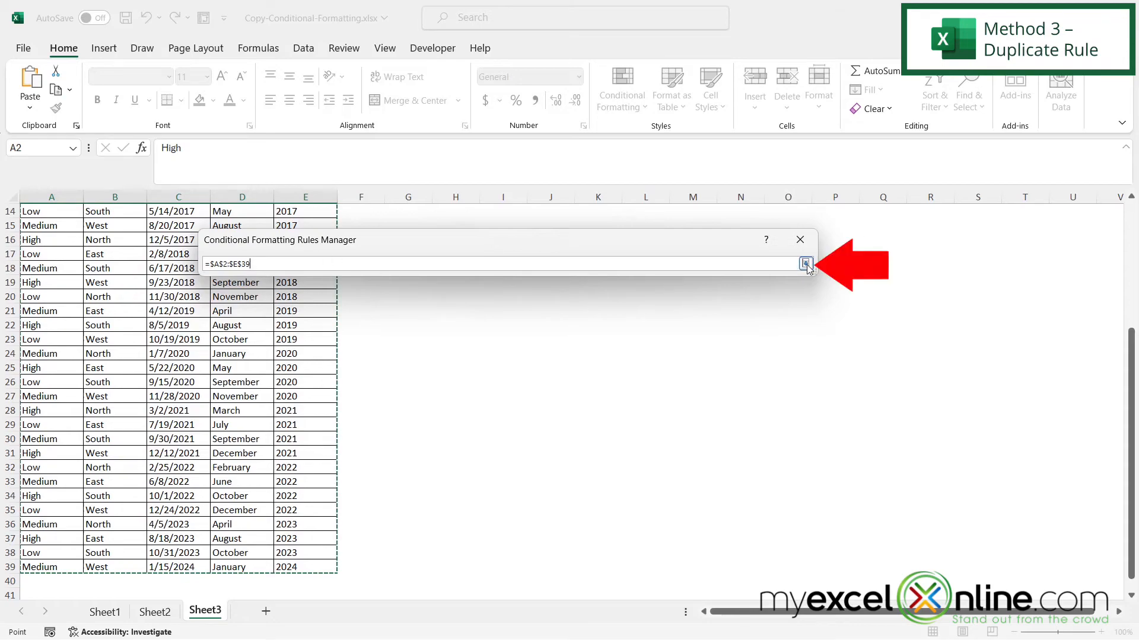
left_click(804, 264)
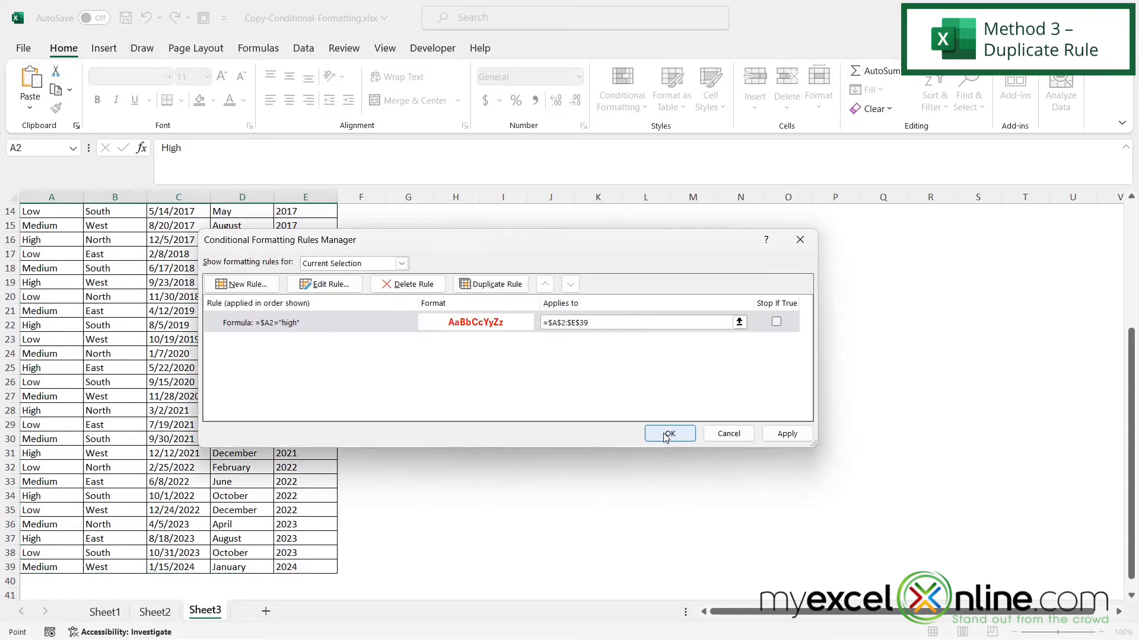
Step: Confirm the A2:E39 rule in the Rules Manager and reopen Conditional Formatting to verify
left_click(668, 433)
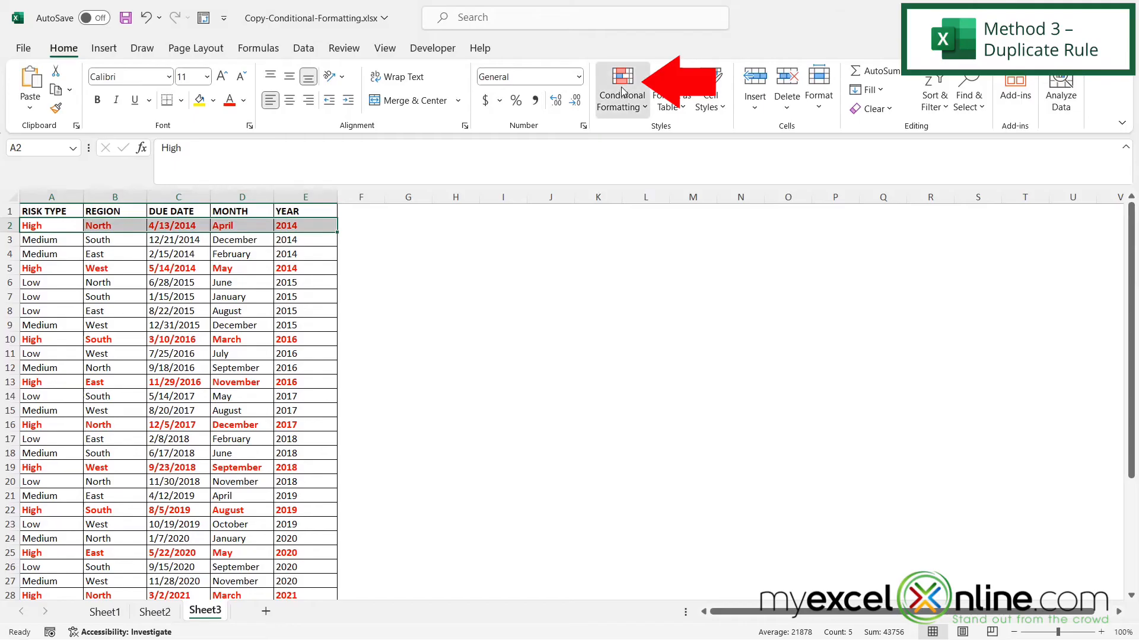
left_click(620, 90)
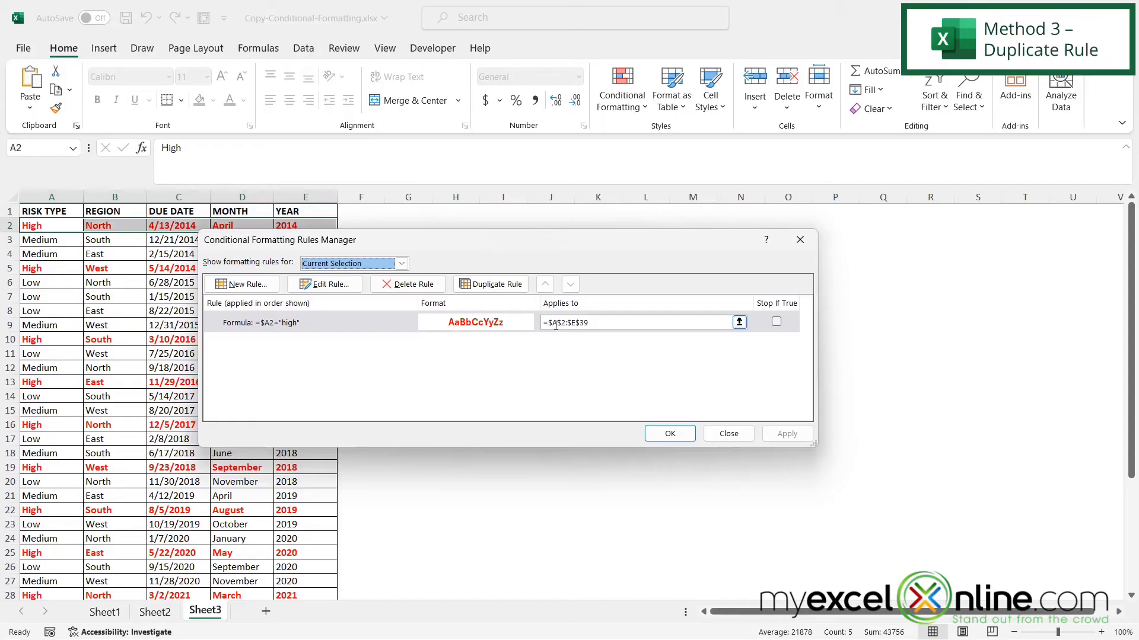
mouse_move(565, 334)
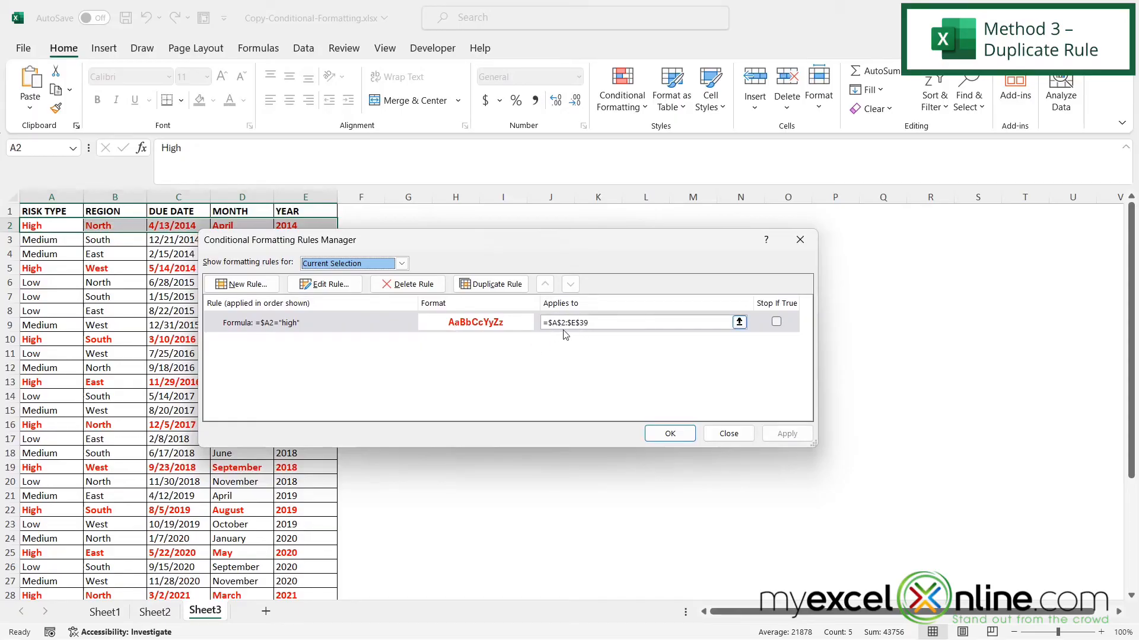
mouse_move(592, 356)
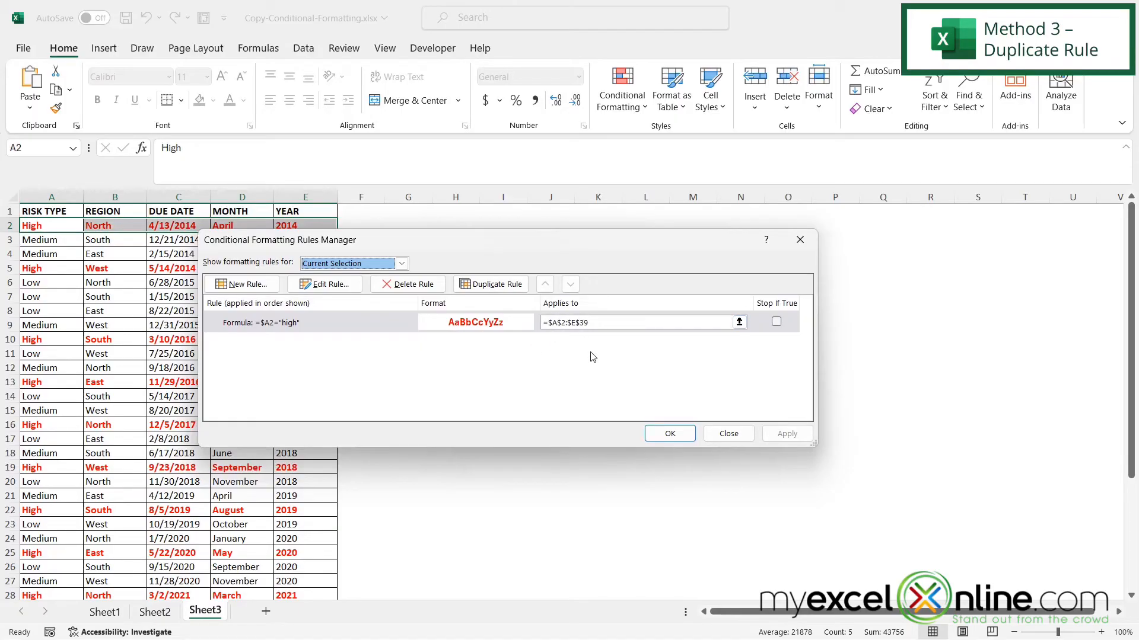